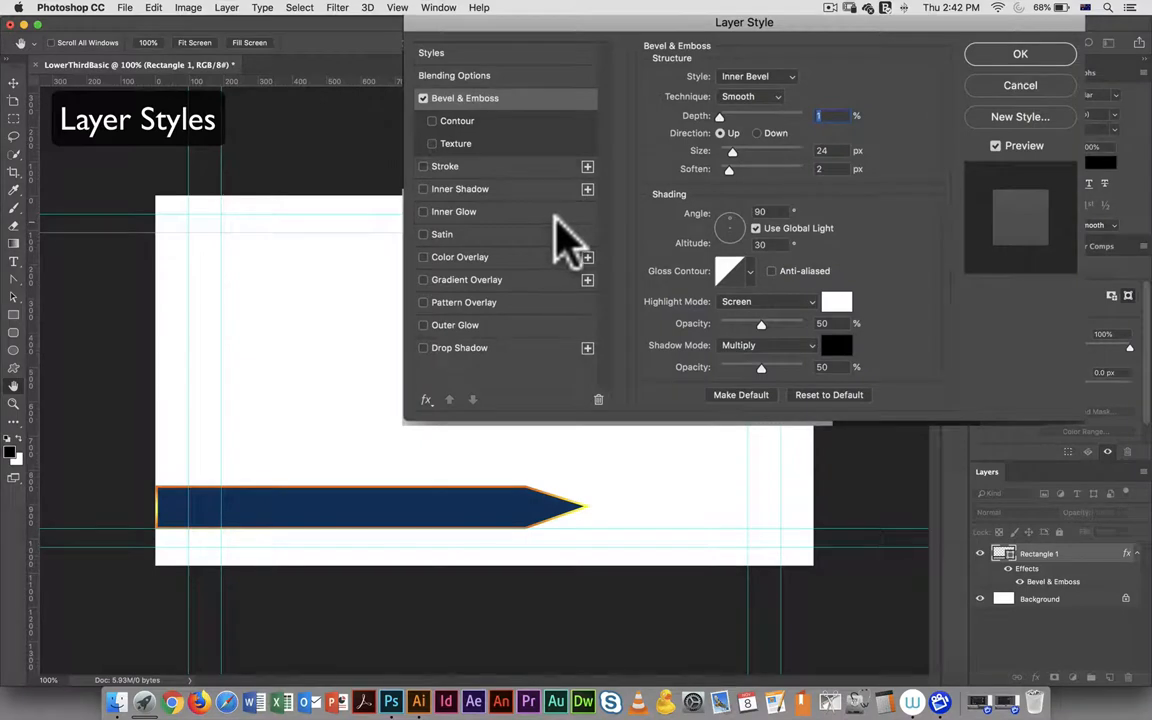
pyautogui.moveTo(570, 240)
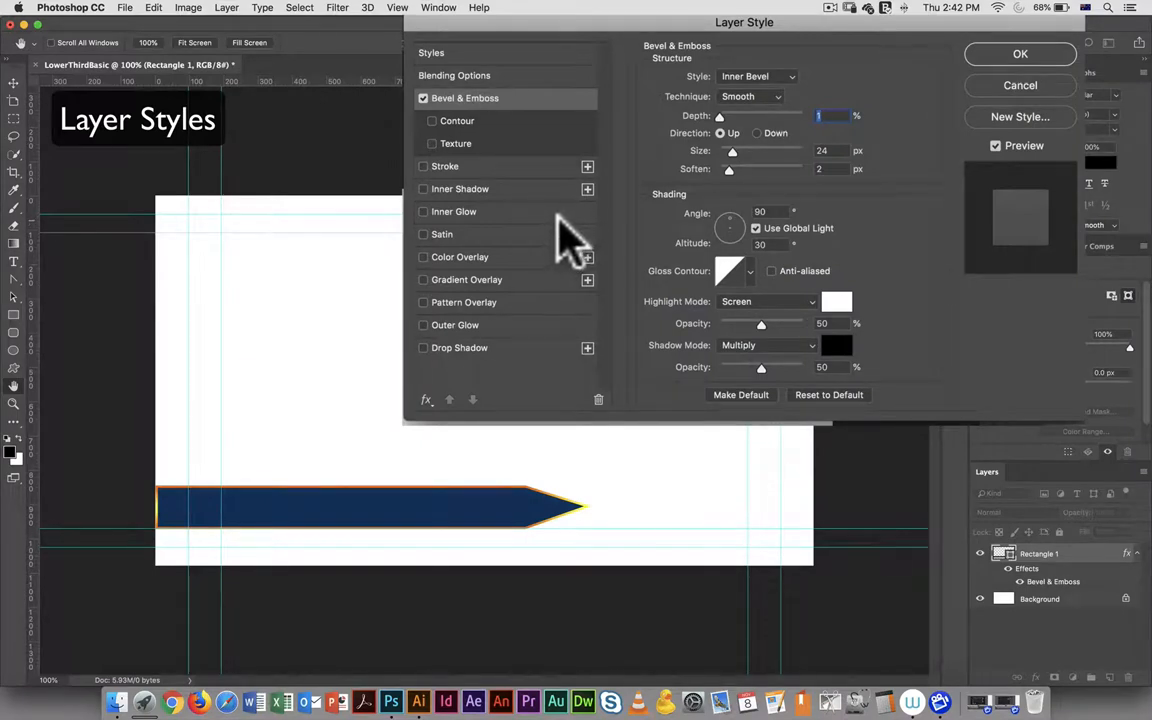
pyautogui.moveTo(605, 110)
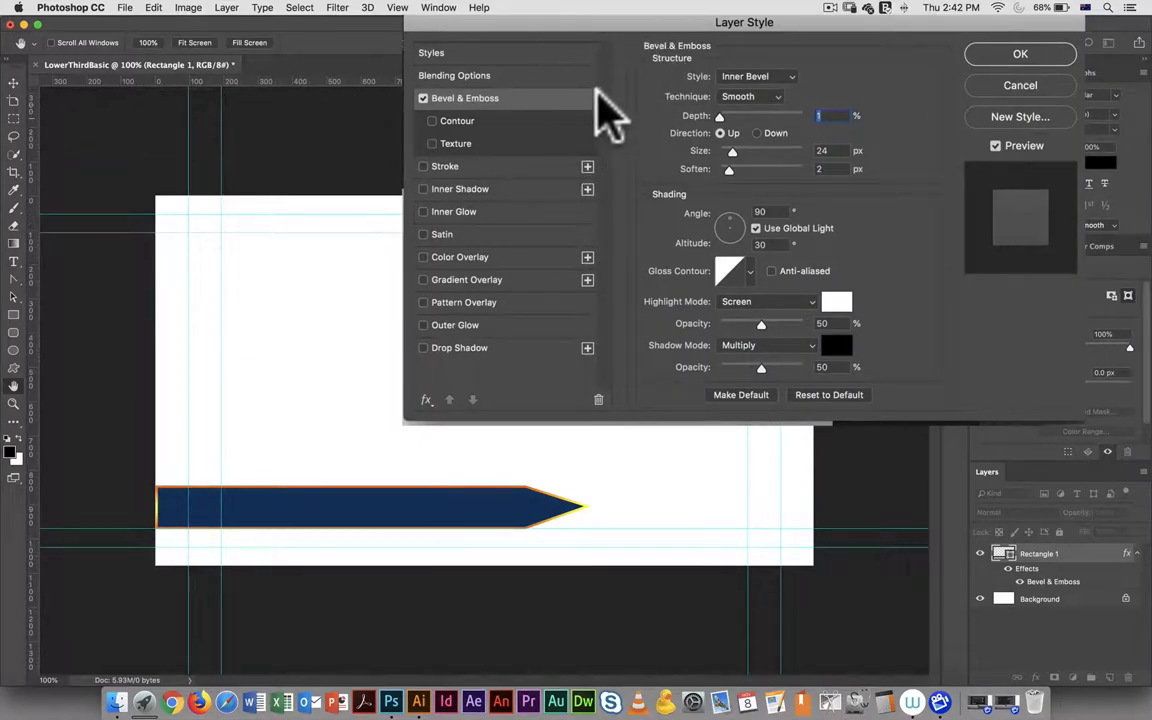
pyautogui.moveTo(515, 140)
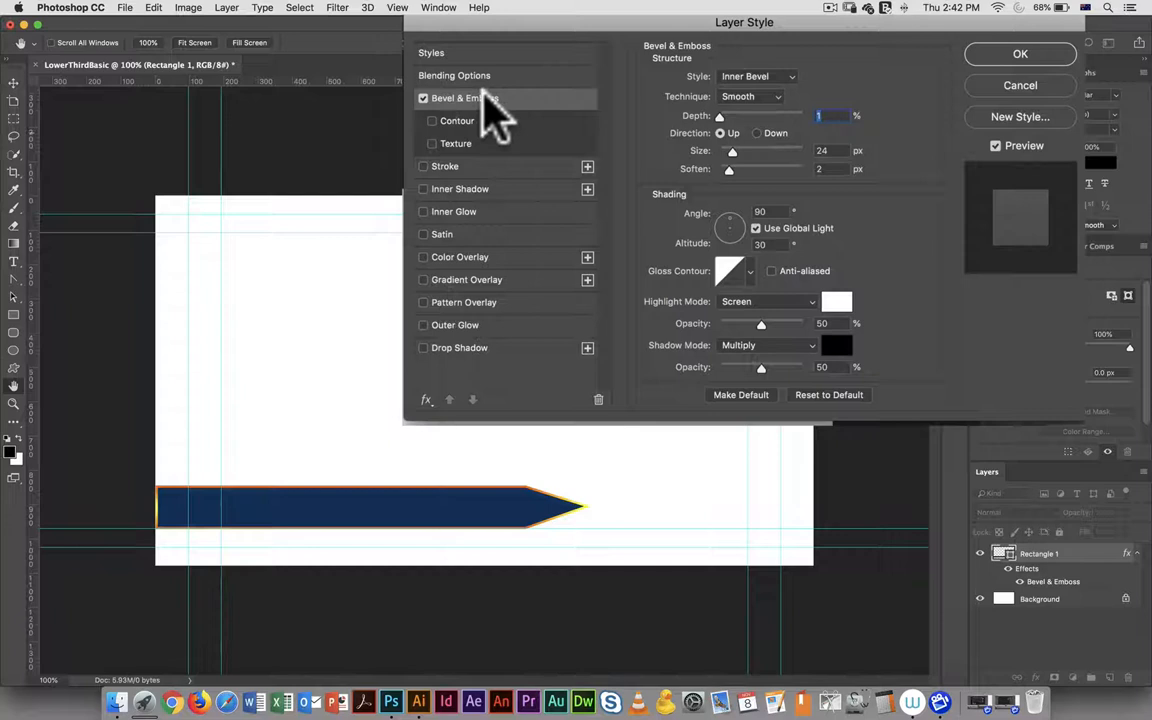
pyautogui.moveTo(765, 150)
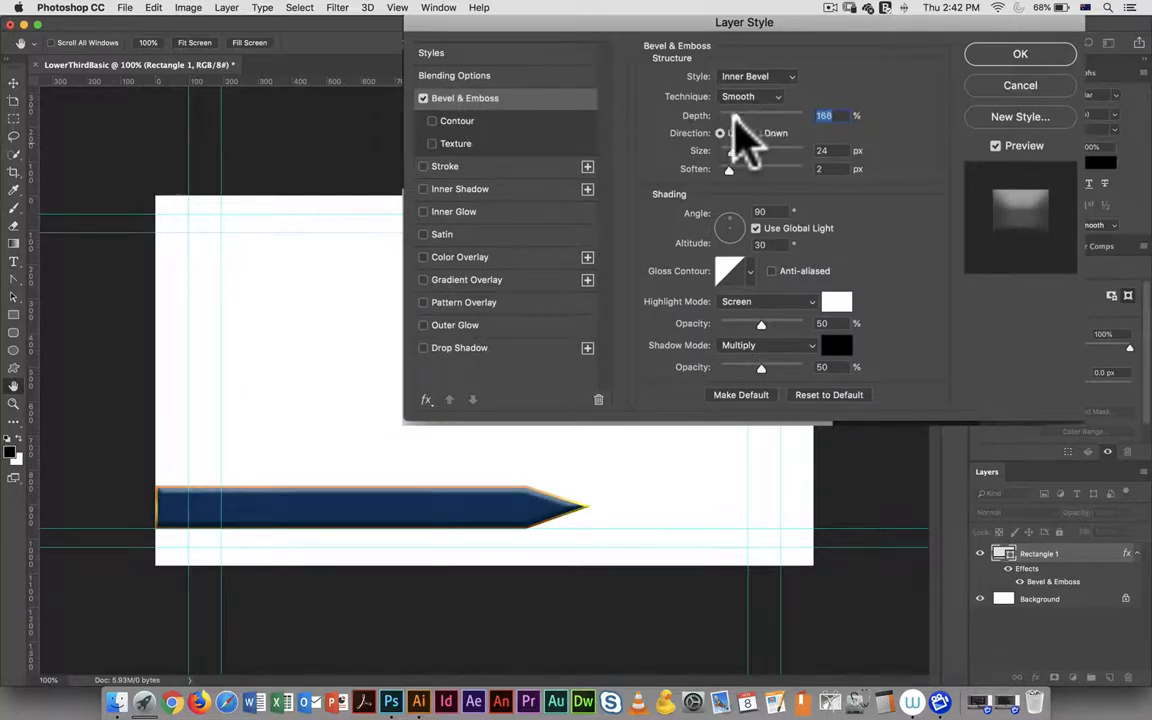
# Drag the Bevel & Emboss sliders to depth 147%, size 29 px and soften 4 px.
pyautogui.moveTo(760, 115); pyautogui.dragTo(733, 115)
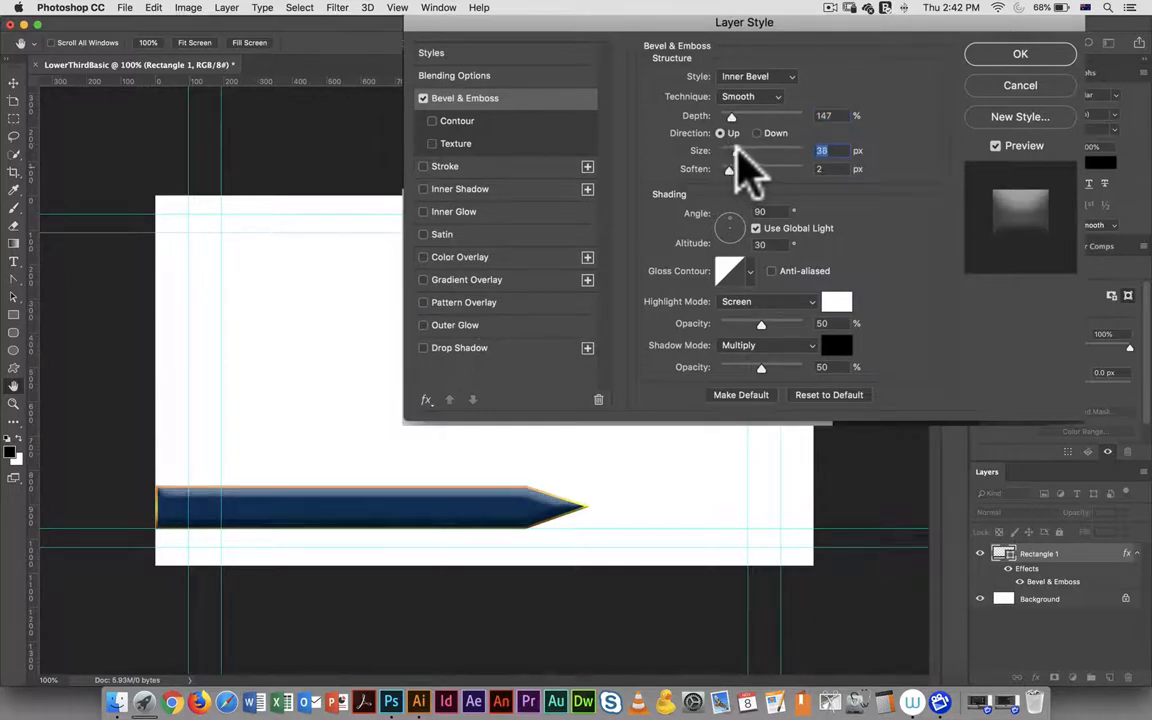
pyautogui.moveTo(732, 150); pyautogui.dragTo(728, 150)
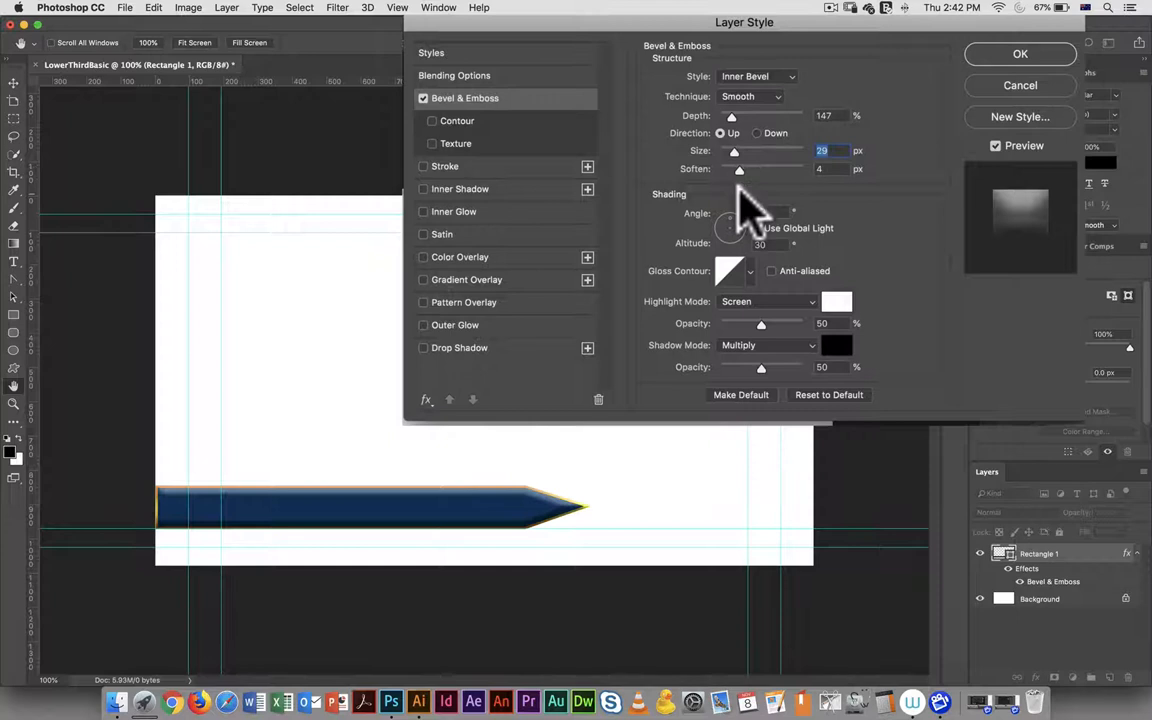
# Preview Outer Bevel, Emboss and Pillow Emboss styles, then return to Inner Bevel.
pyautogui.click(757, 76)
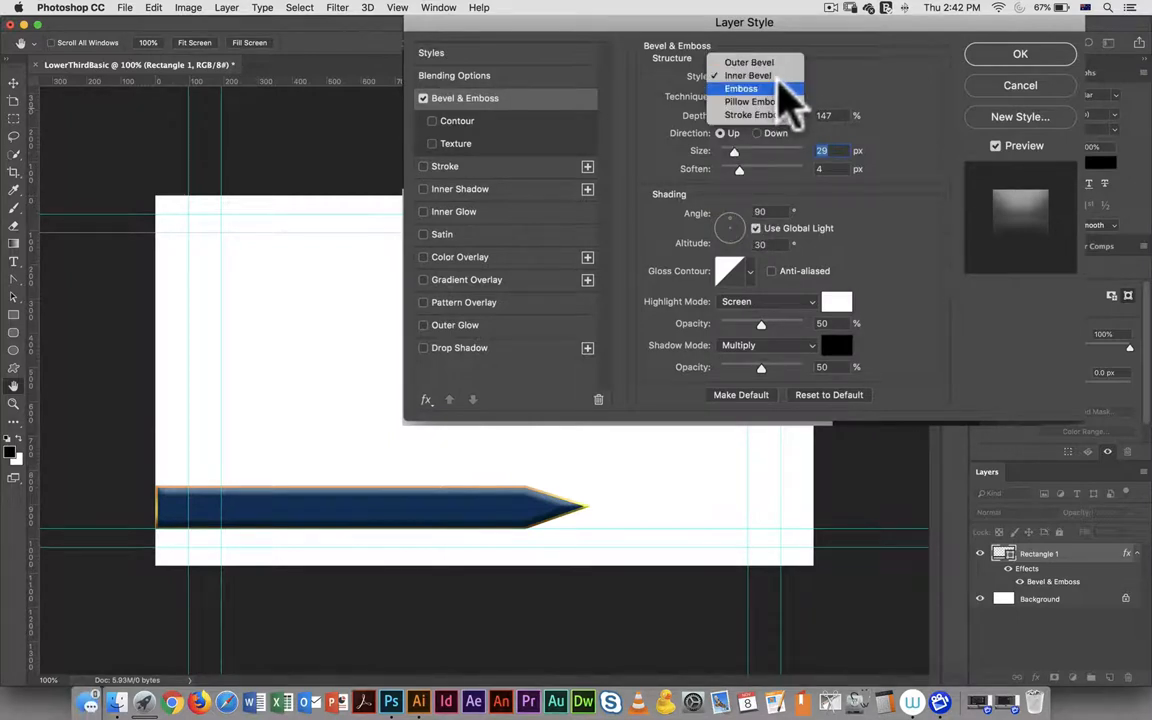
pyautogui.click(749, 62)
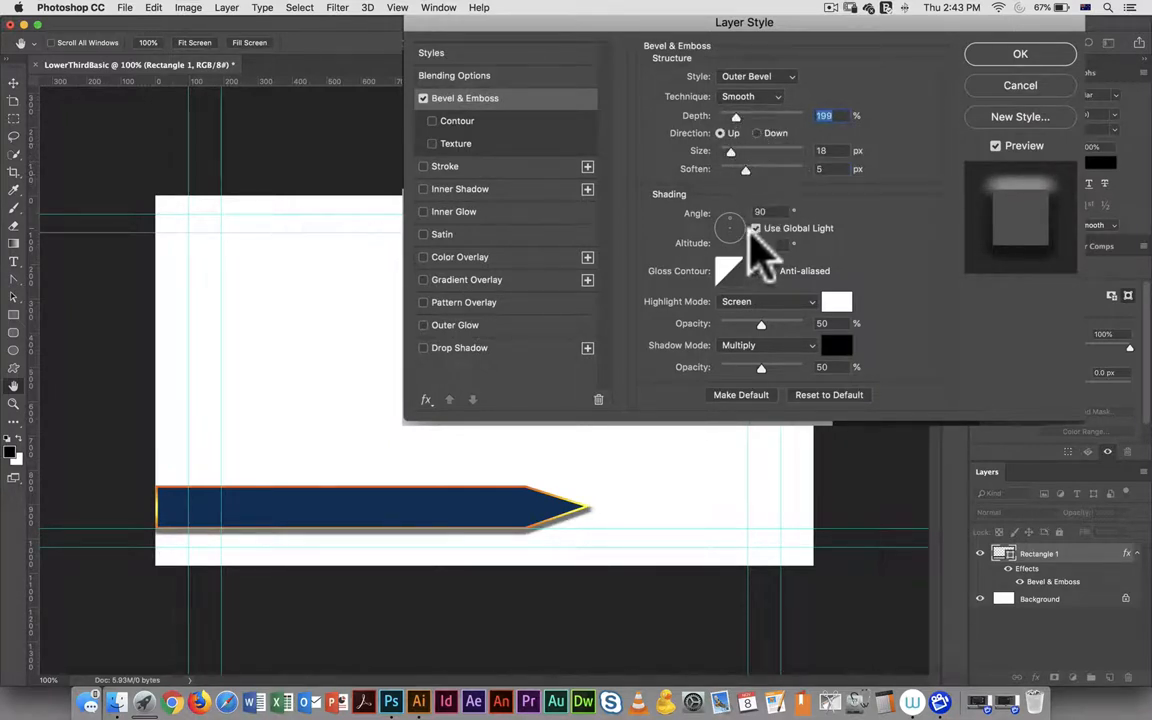
pyautogui.click(757, 76)
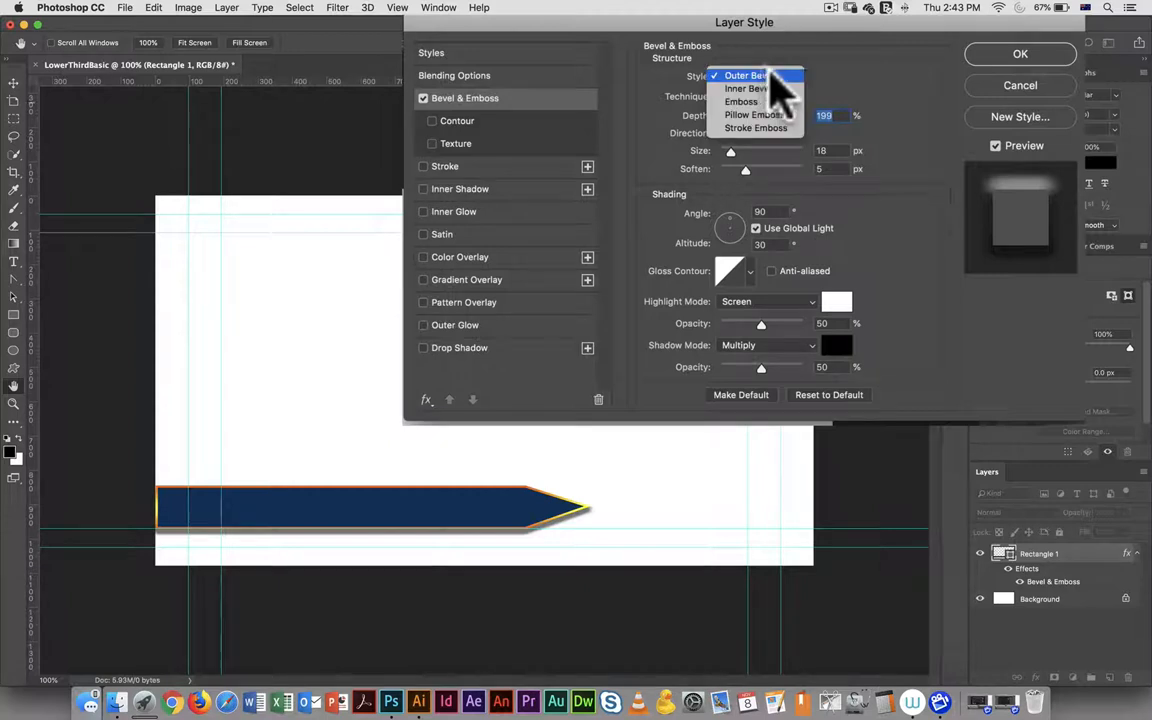
pyautogui.click(740, 101)
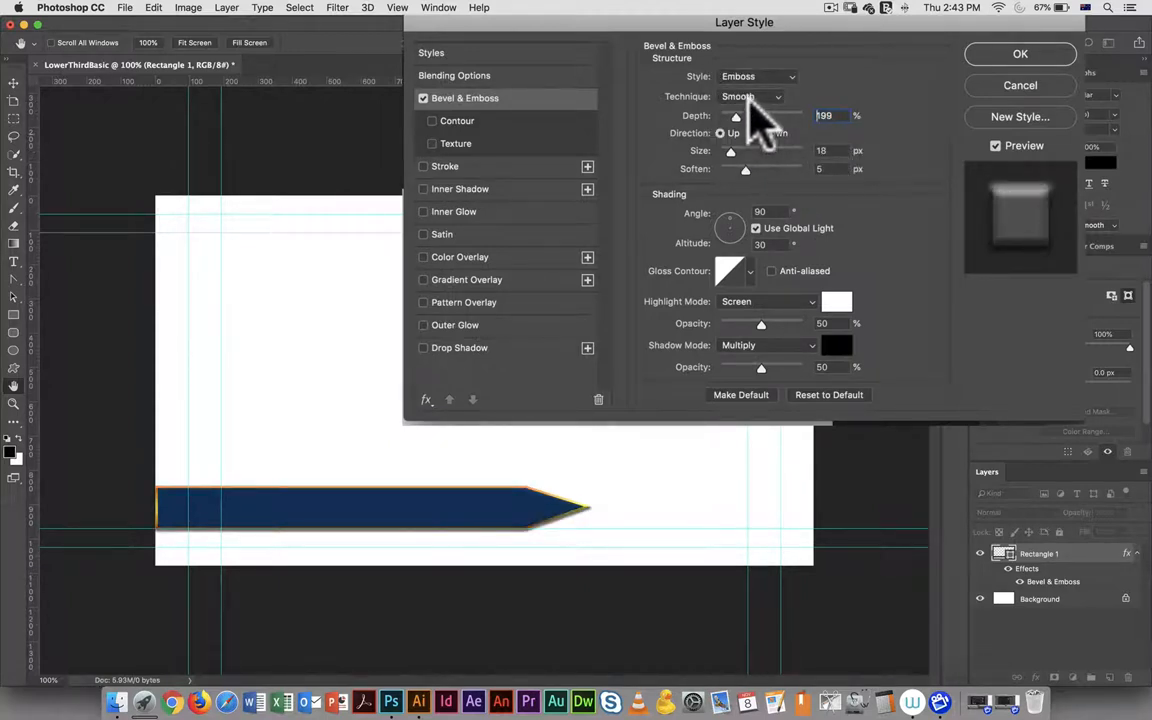
pyautogui.click(757, 76)
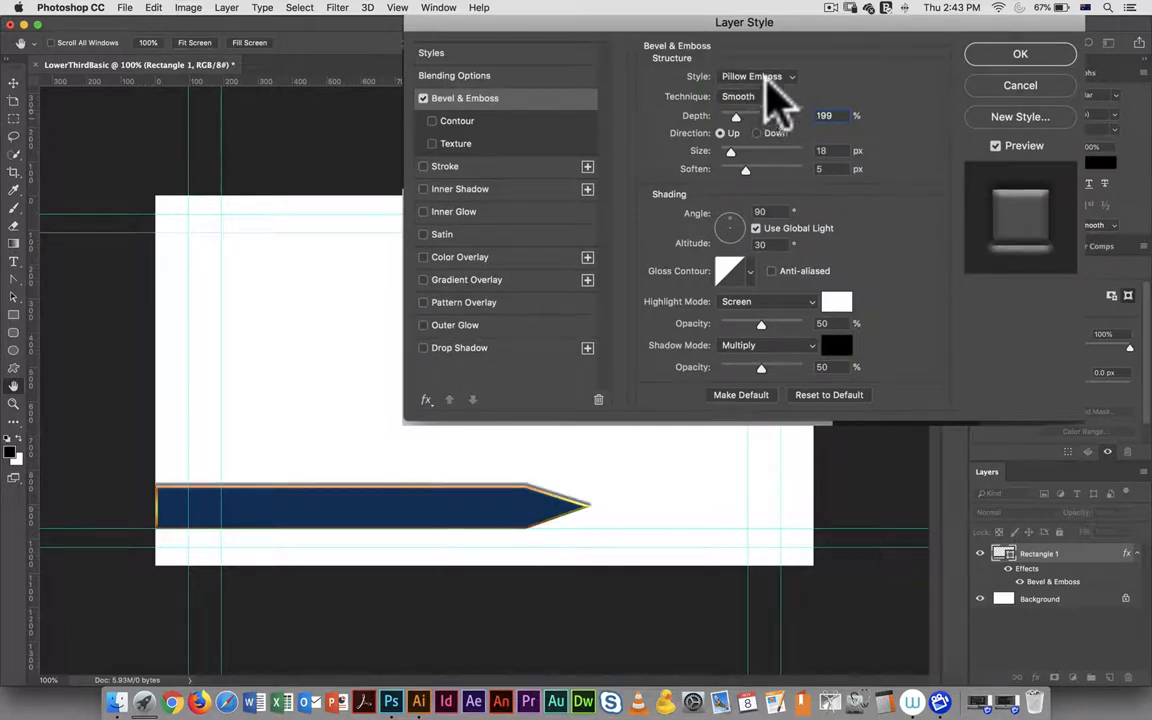
pyautogui.click(758, 76)
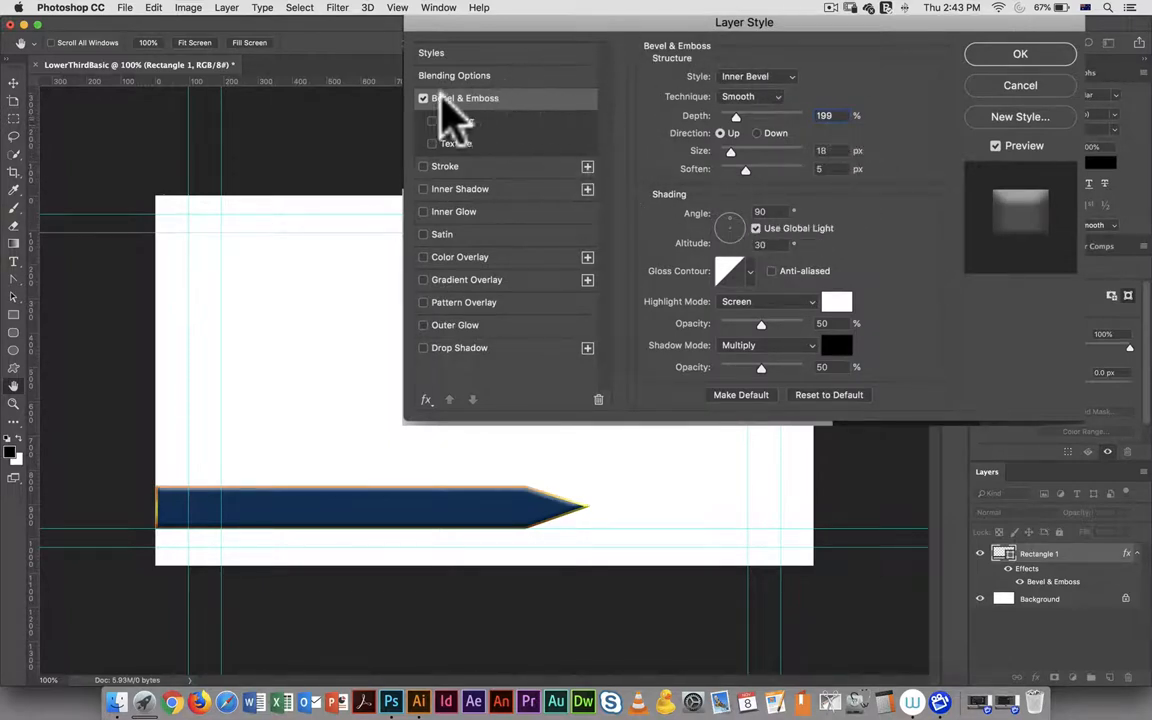
# Replace the bevel with a drop shadow, tuning its angle, distance, spread, size and opacity.
pyautogui.click(423, 98)
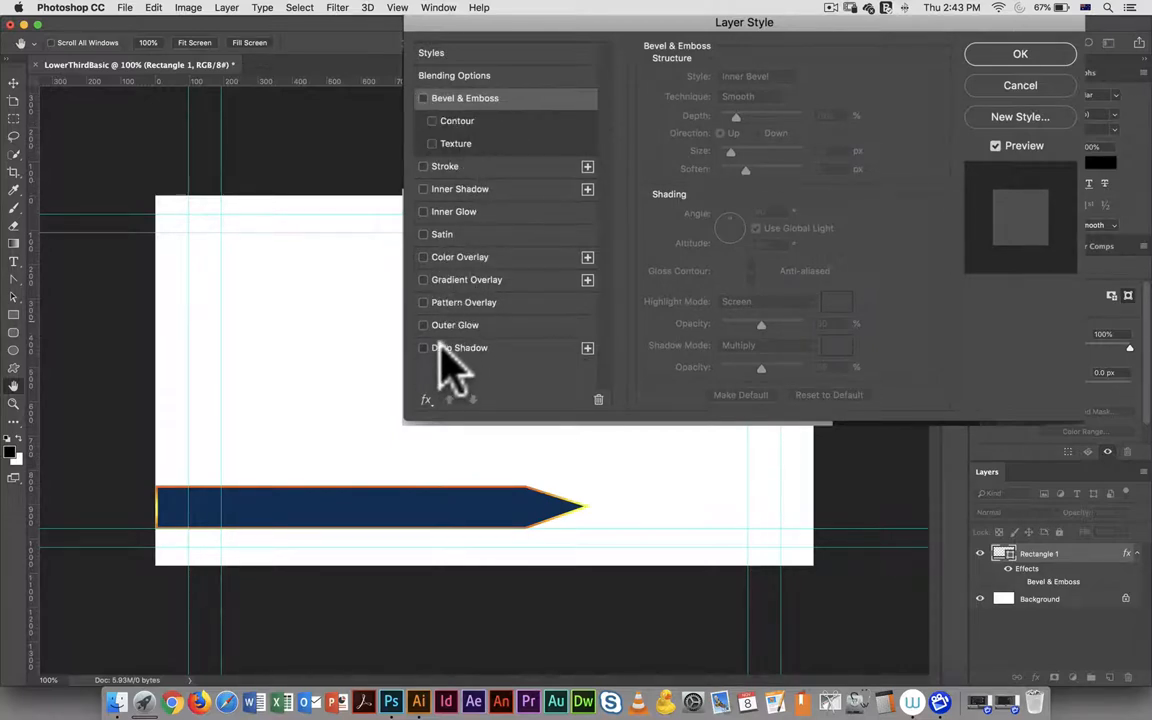
pyautogui.click(423, 347)
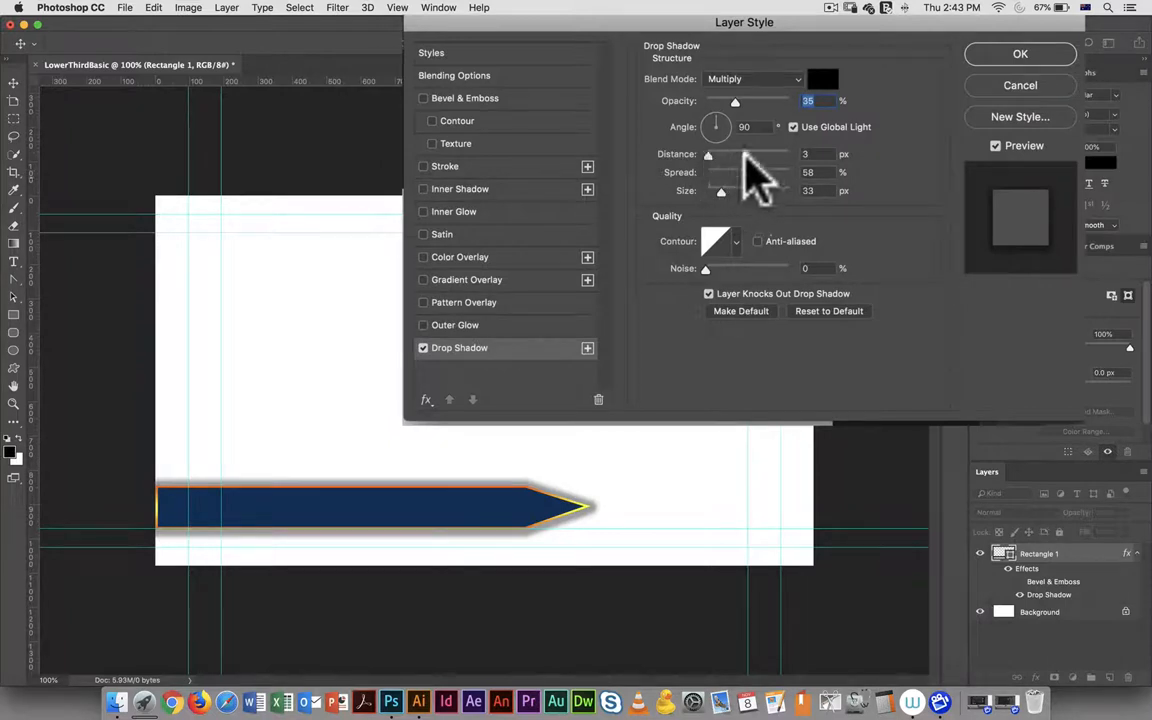
pyautogui.moveTo(715, 115); pyautogui.dragTo(720, 135)
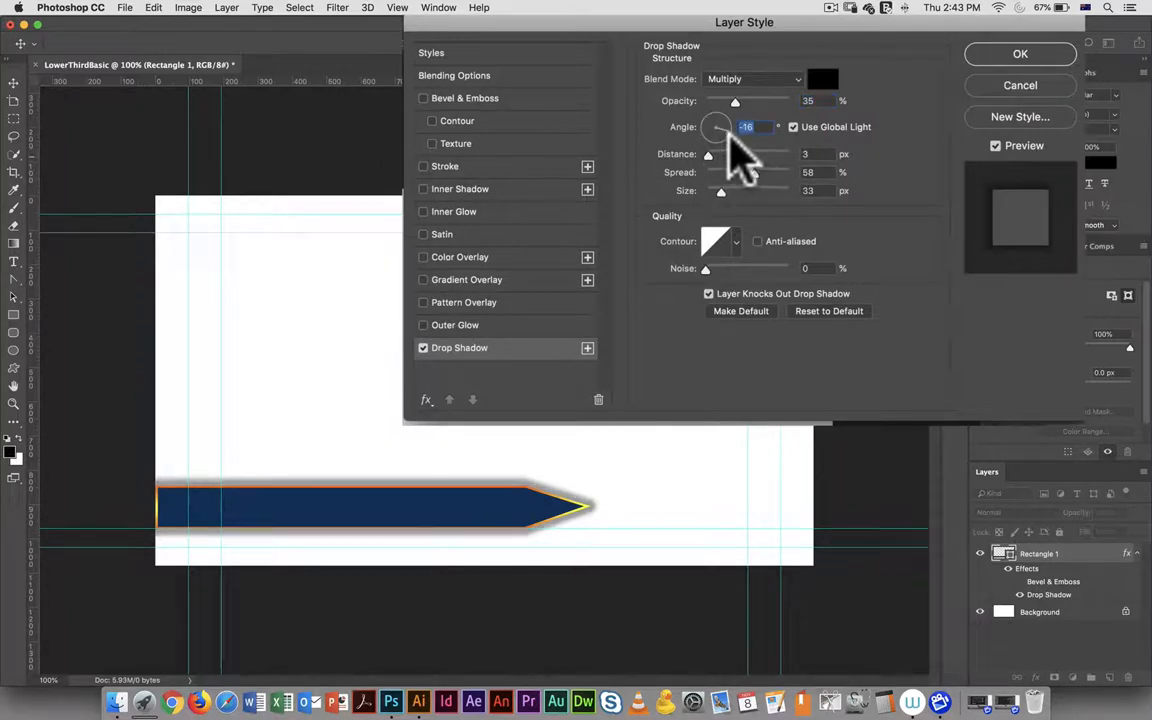
pyautogui.moveTo(720, 135); pyautogui.dragTo(715, 145)
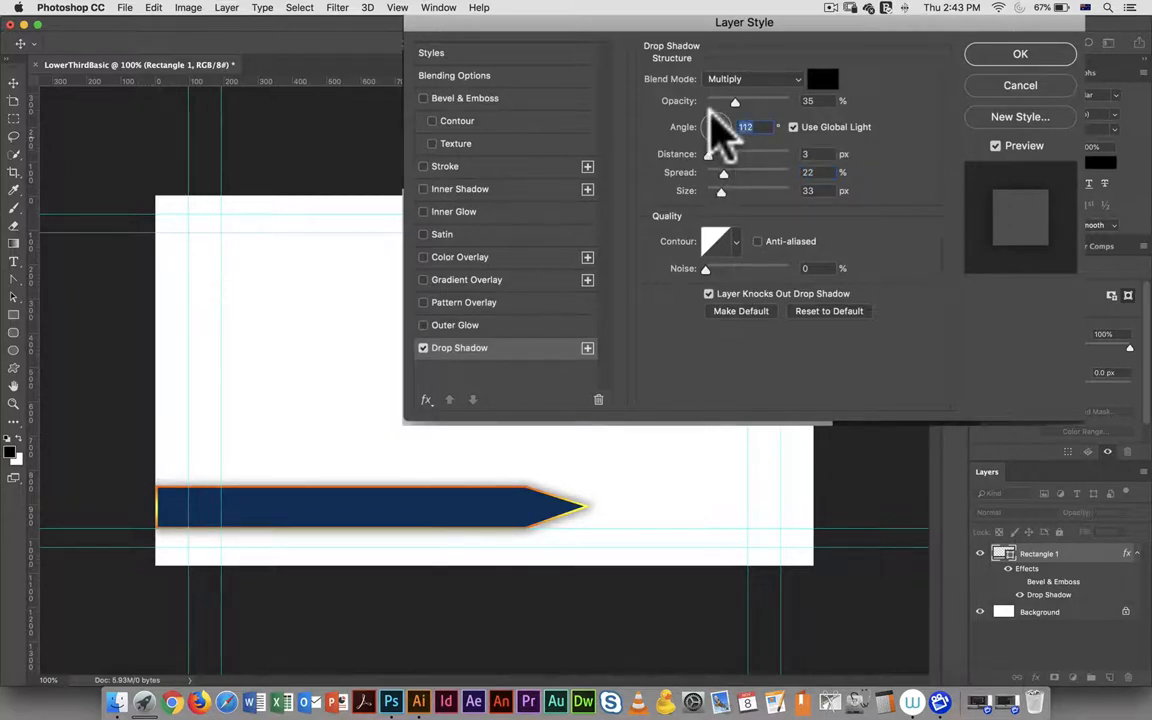
pyautogui.moveTo(715, 127); pyautogui.dragTo(725, 120)
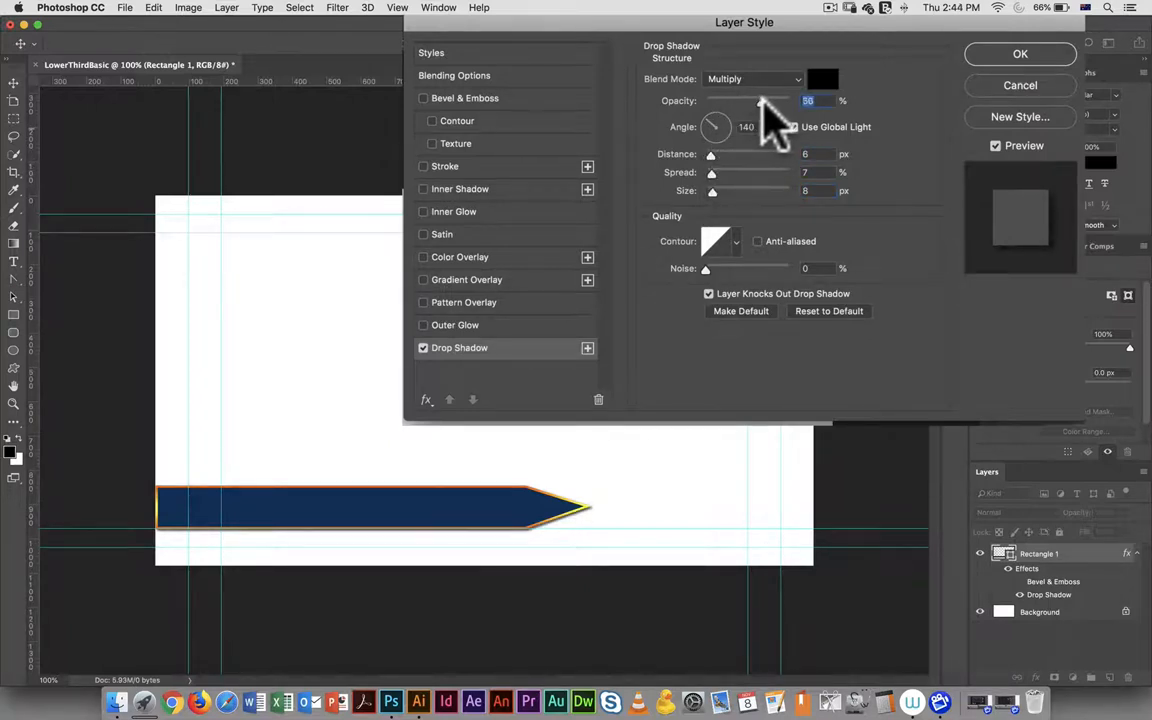
pyautogui.moveTo(770, 100); pyautogui.dragTo(780, 100)
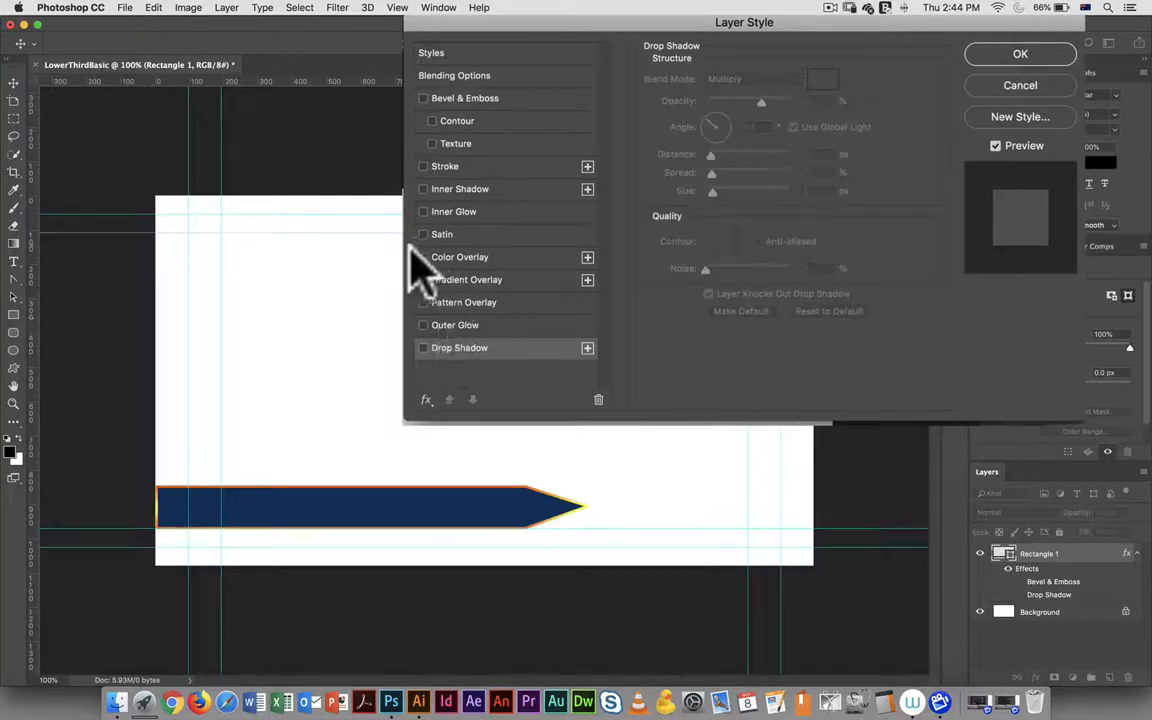
# Enable Gradient Overlay on the arrow and open the Gradient Editor.
pyautogui.click(422, 279)
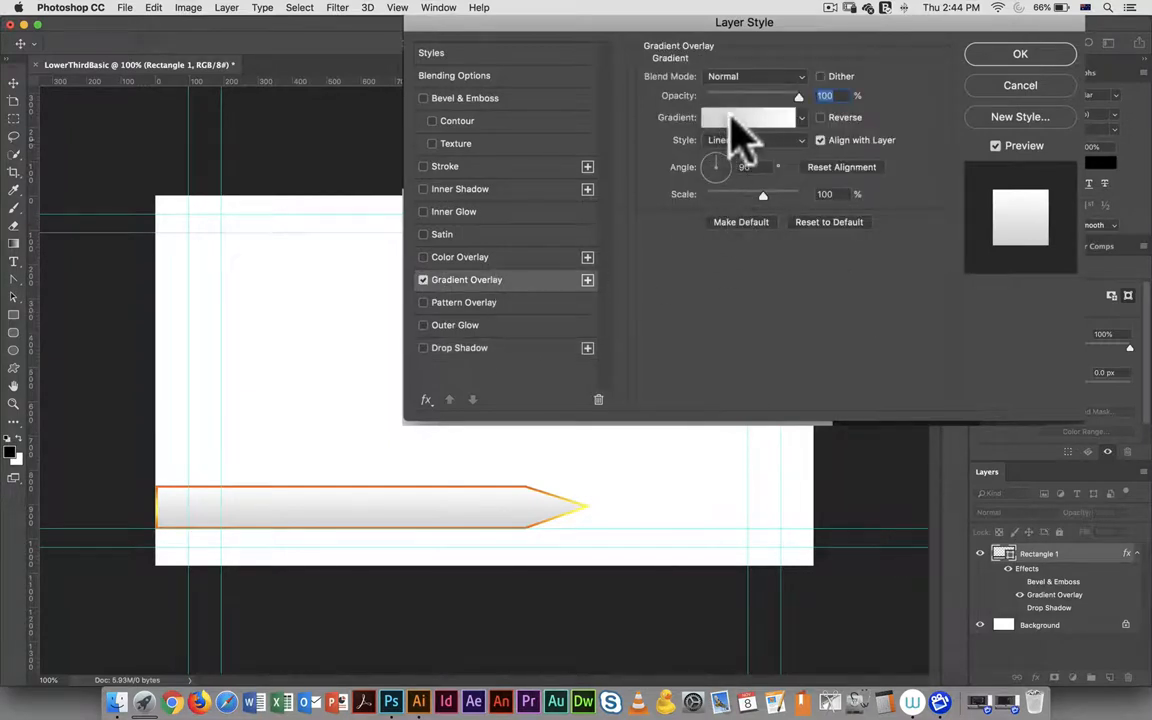
pyautogui.click(750, 117)
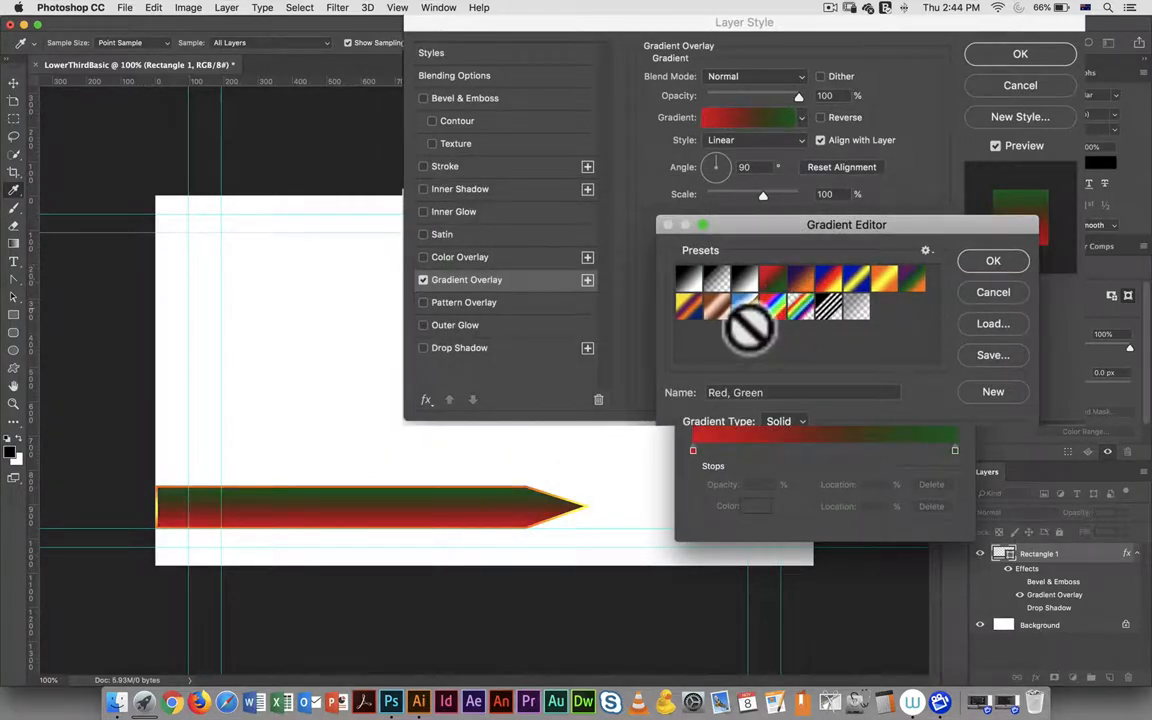
# Preview five gradient presets, cancel the editor, and disable Gradient Overlay.
pyautogui.click(857, 298)
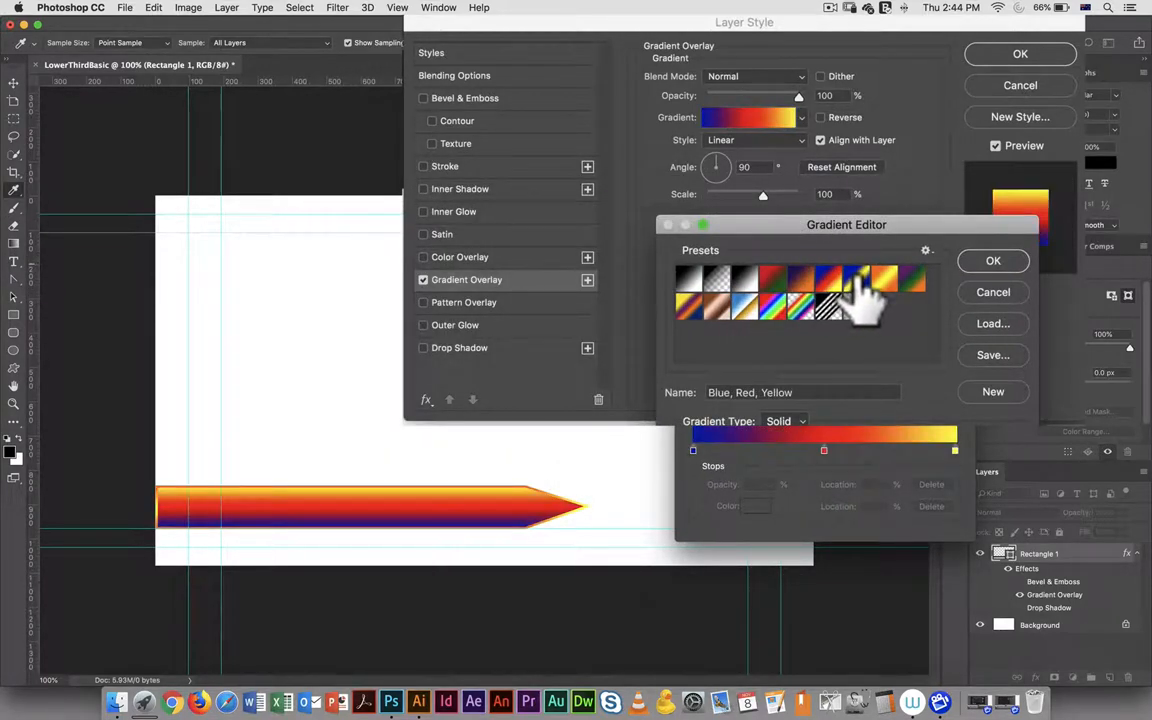
pyautogui.click(853, 283)
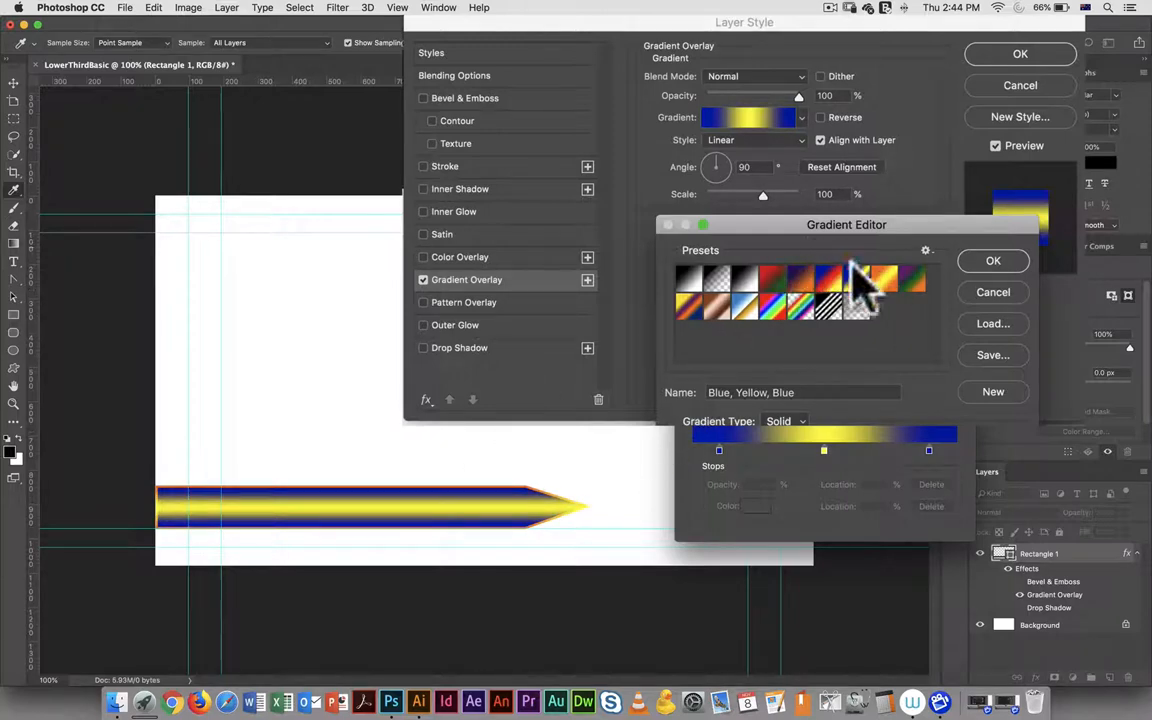
pyautogui.click(688, 307)
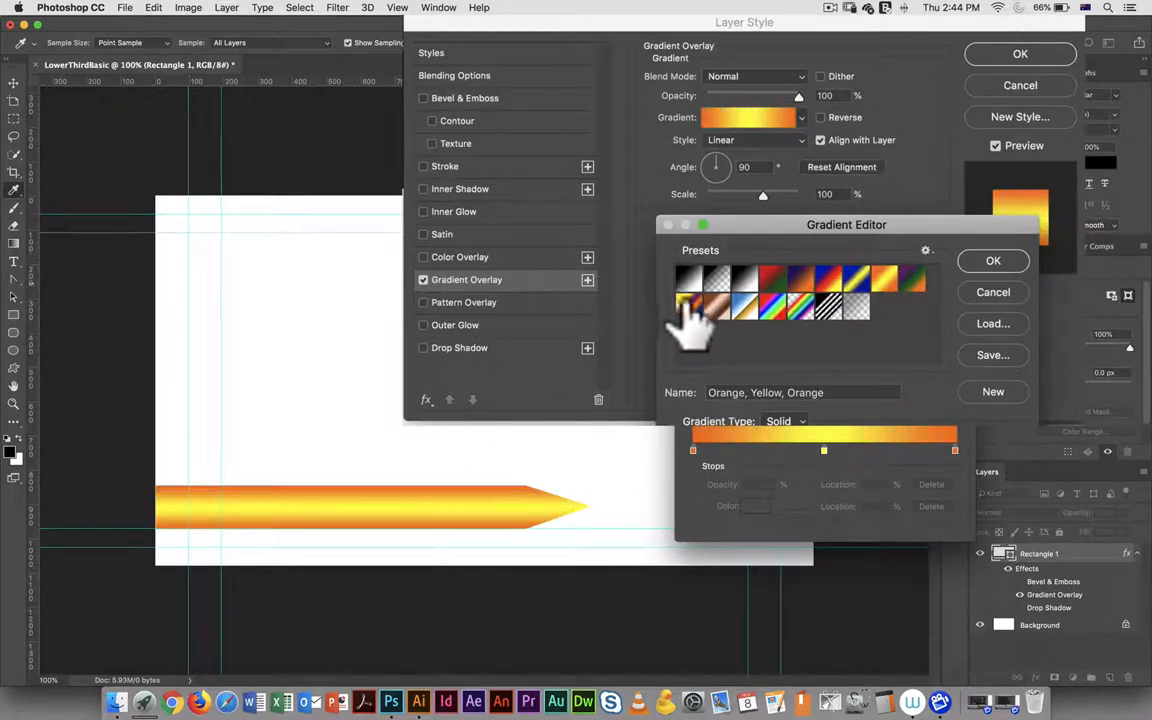
pyautogui.click(688, 290)
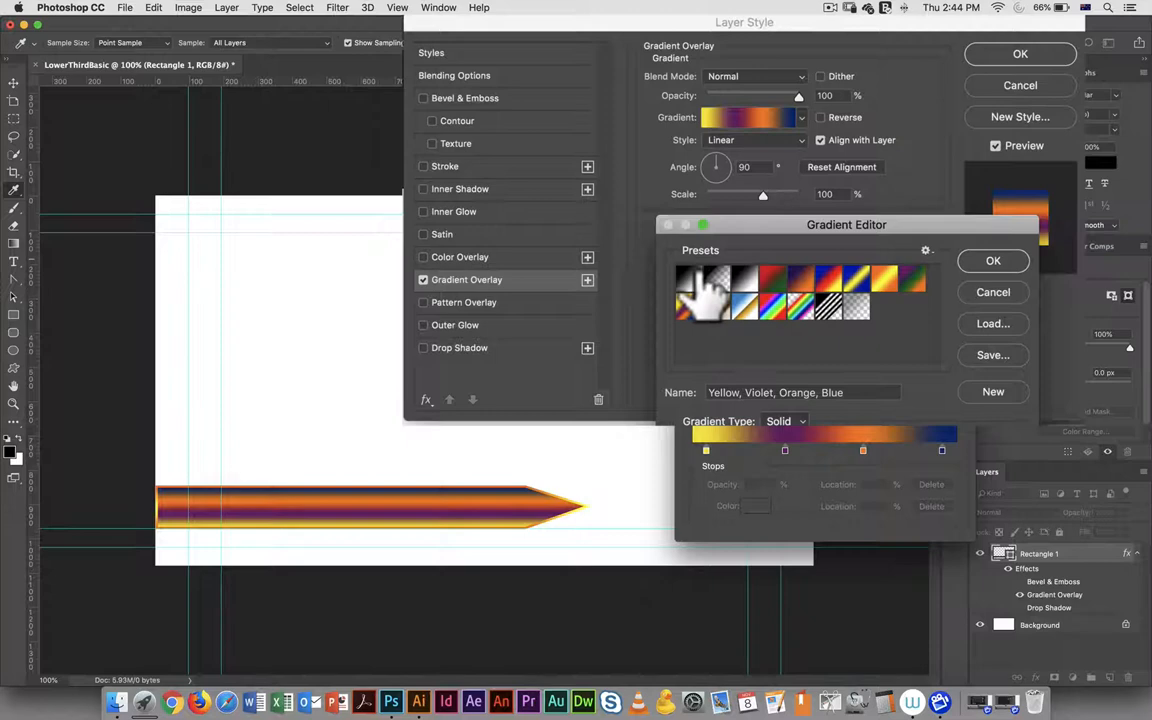
pyautogui.click(702, 280)
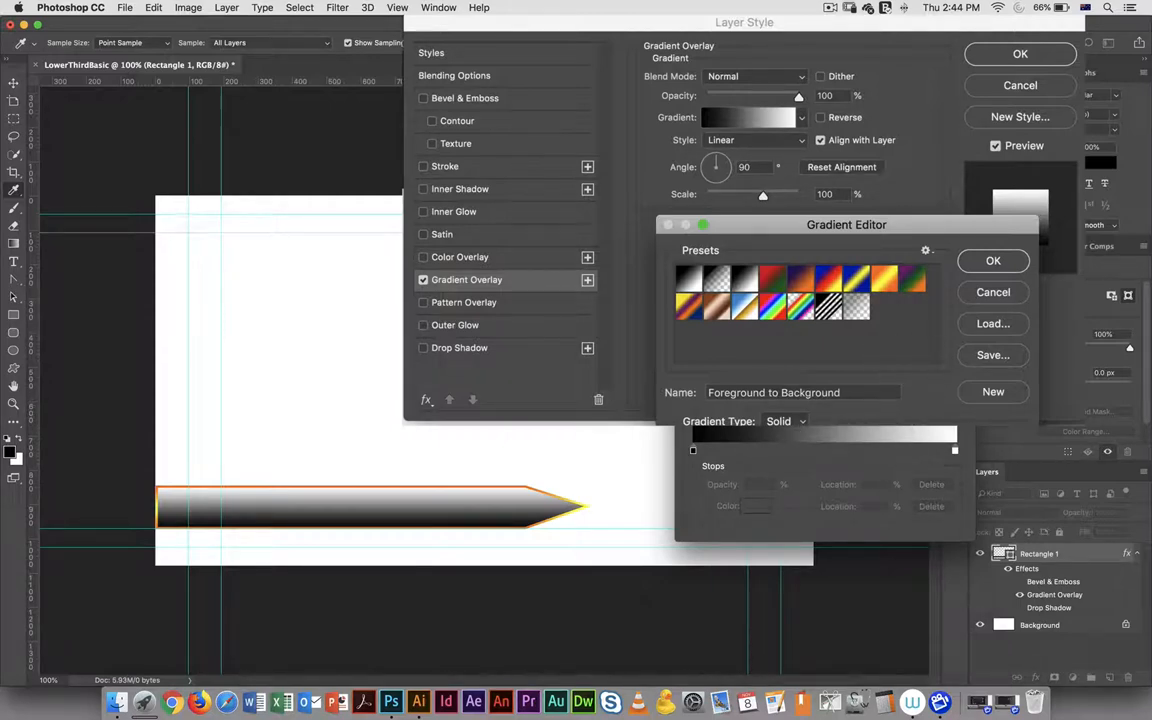
pyautogui.click(993, 260)
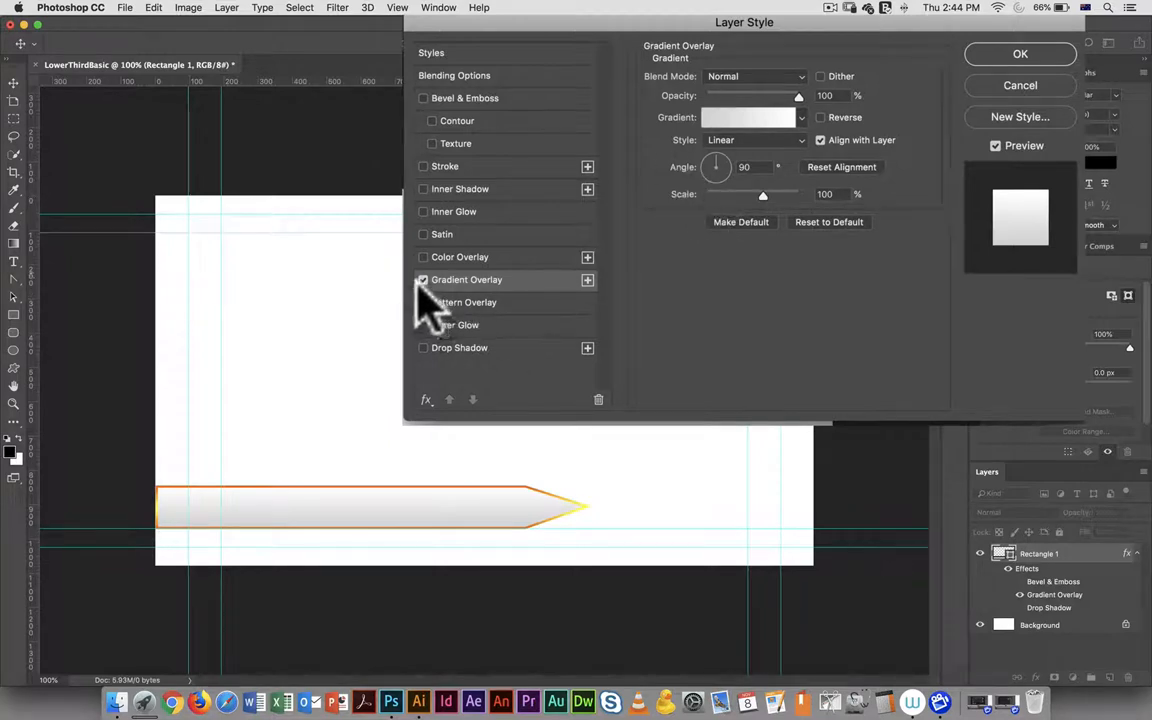
pyautogui.click(423, 279)
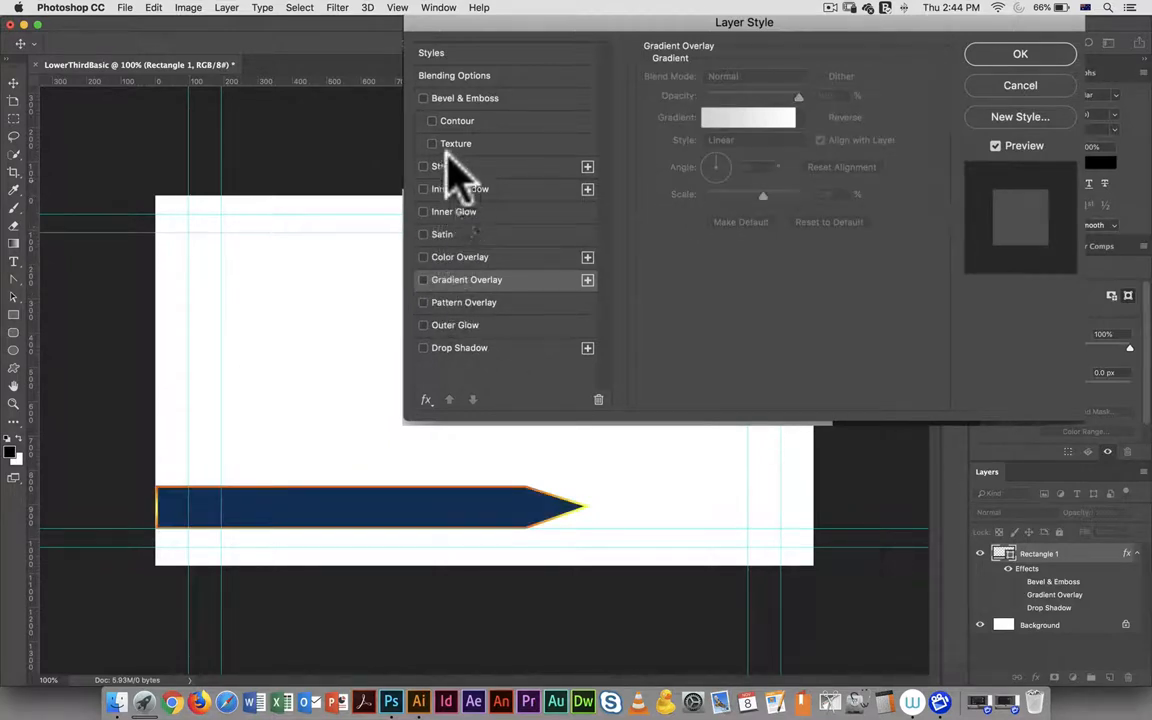
# Add an inner glow, shrink its size and adjust choke, then turn it off.
pyautogui.click(423, 211)
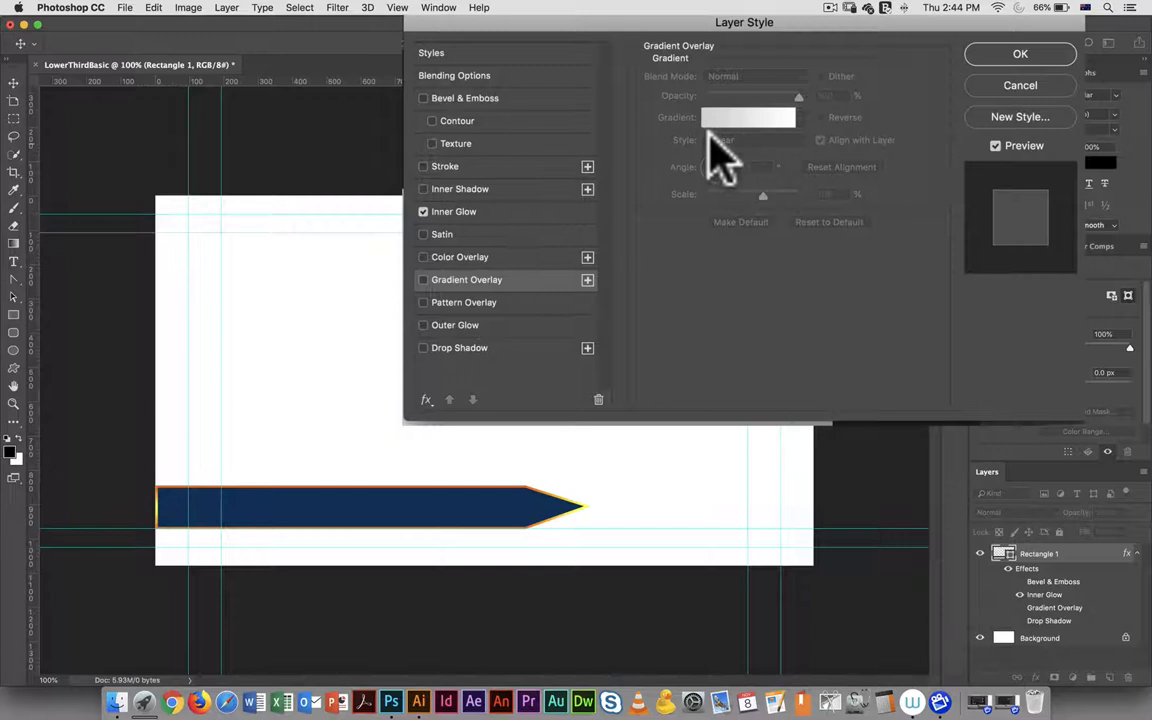
pyautogui.click(454, 211)
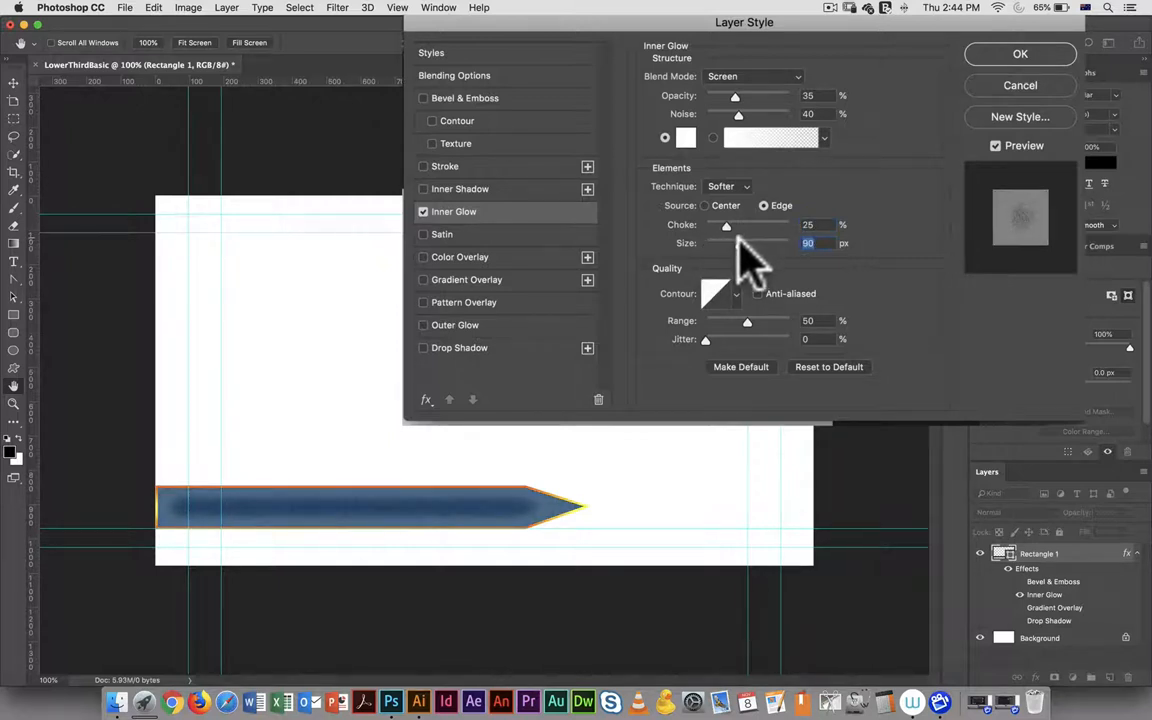
pyautogui.moveTo(747, 243); pyautogui.dragTo(725, 243)
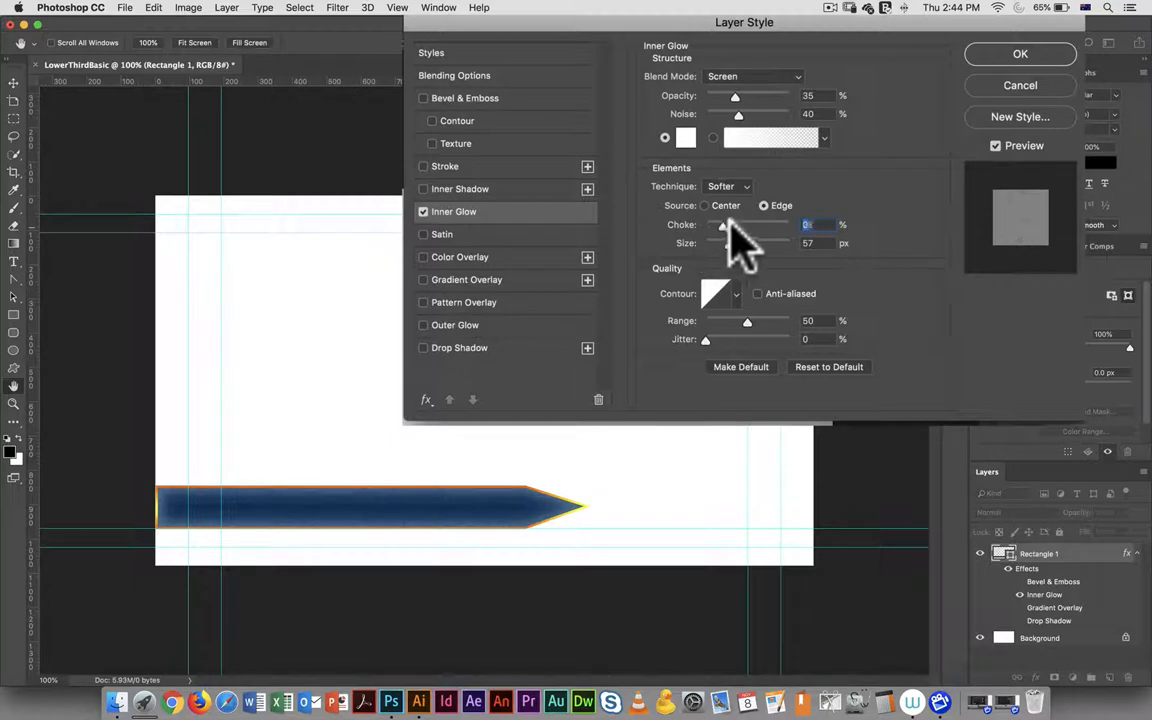
pyautogui.moveTo(722, 225); pyautogui.dragTo(728, 225)
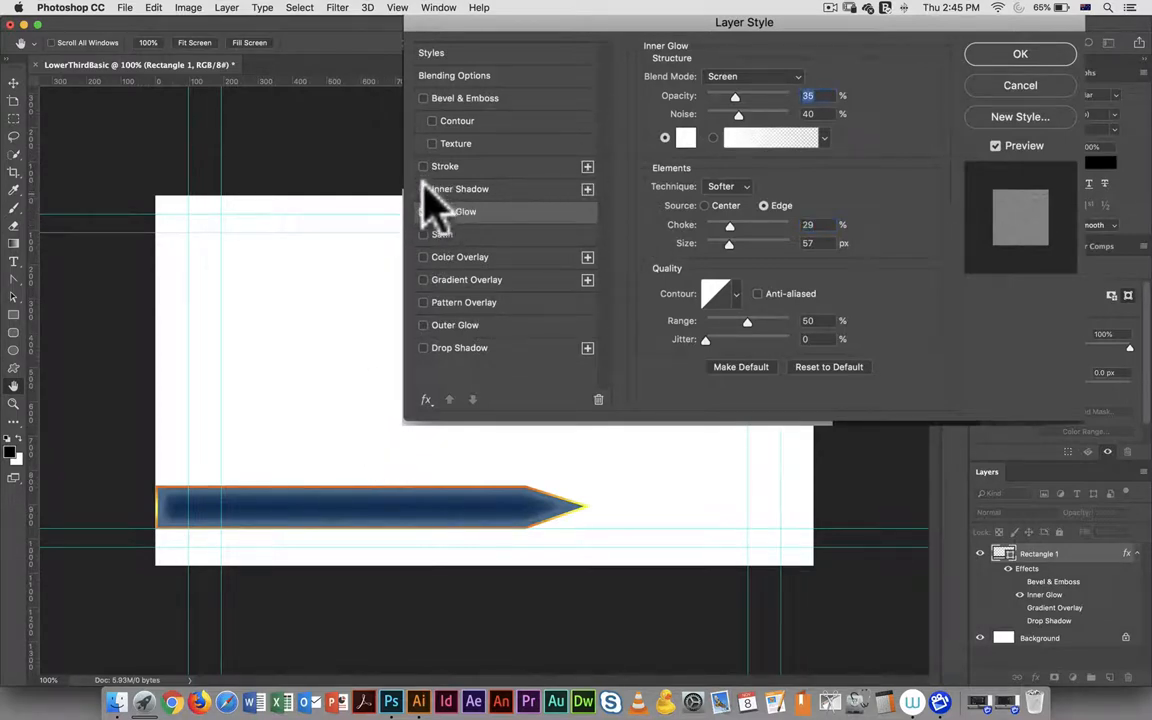
pyautogui.click(423, 189)
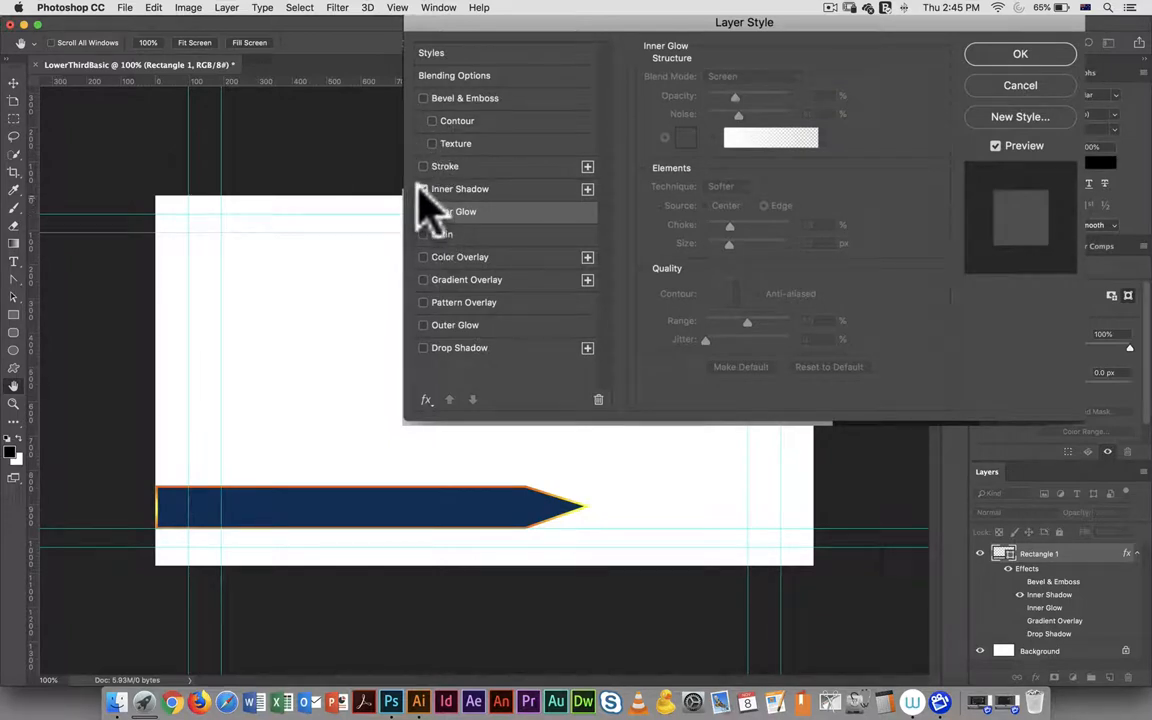
# Enable a black stroke, try Outside position, set size 18 px and Center position.
pyautogui.click(423, 166)
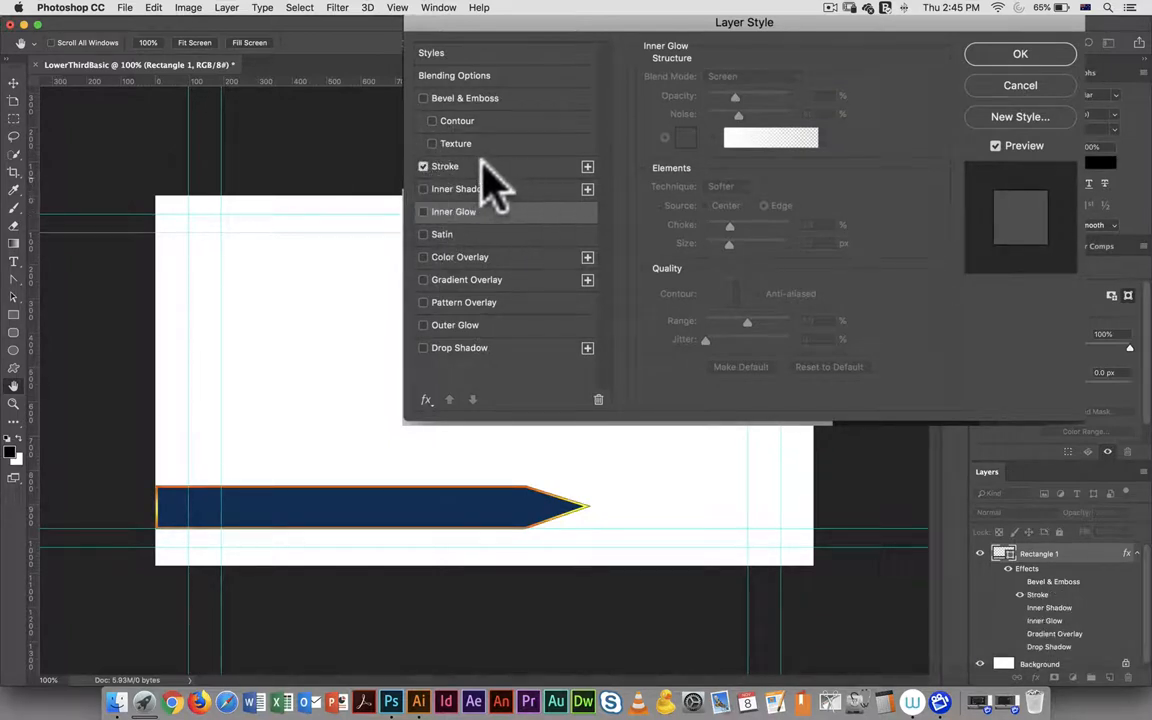
pyautogui.click(445, 166)
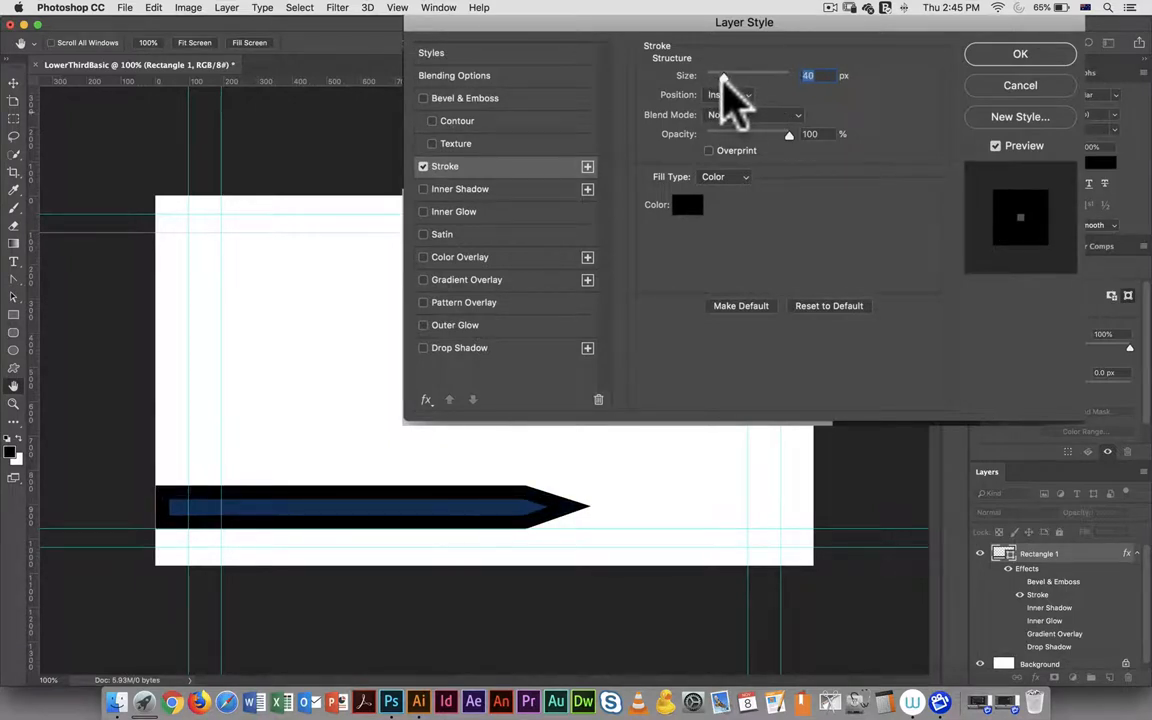
pyautogui.click(730, 94)
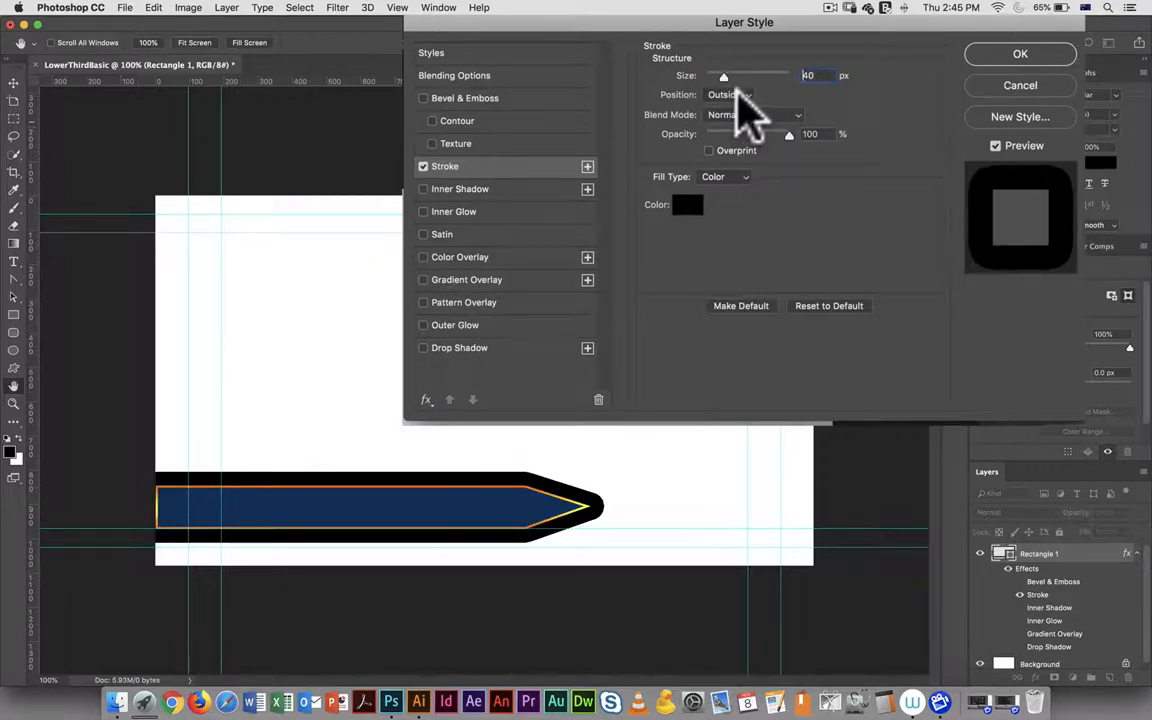
pyautogui.moveTo(723, 76); pyautogui.dragTo(716, 76)
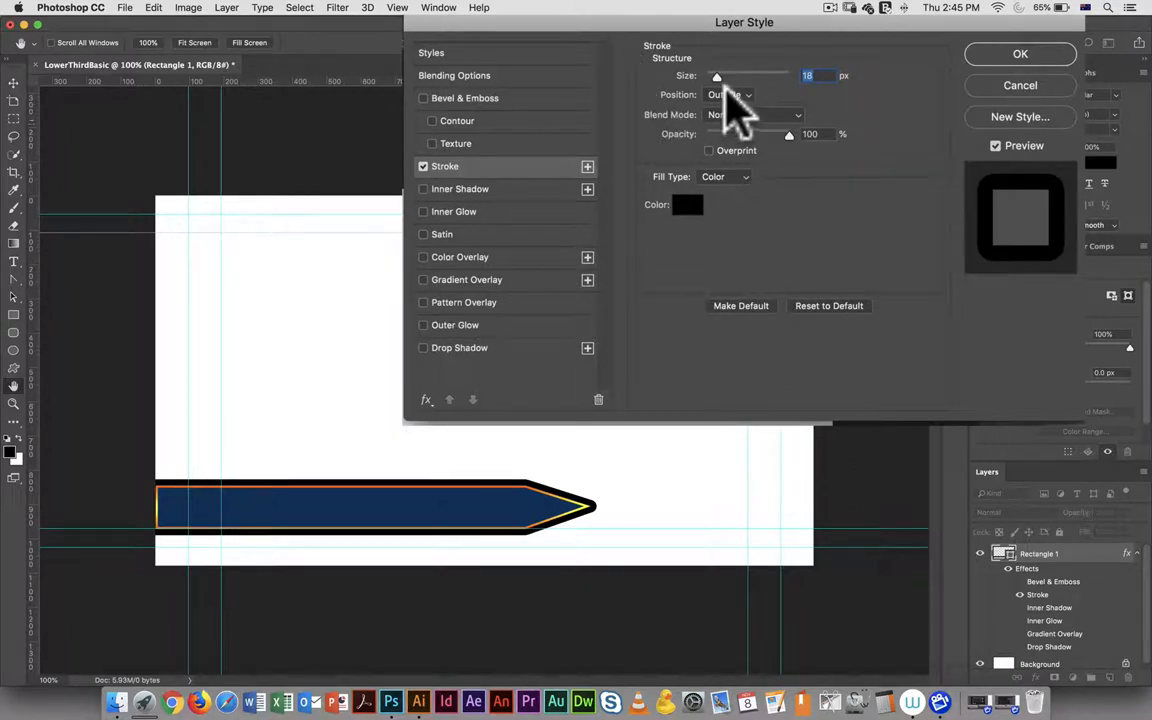
pyautogui.click(730, 94)
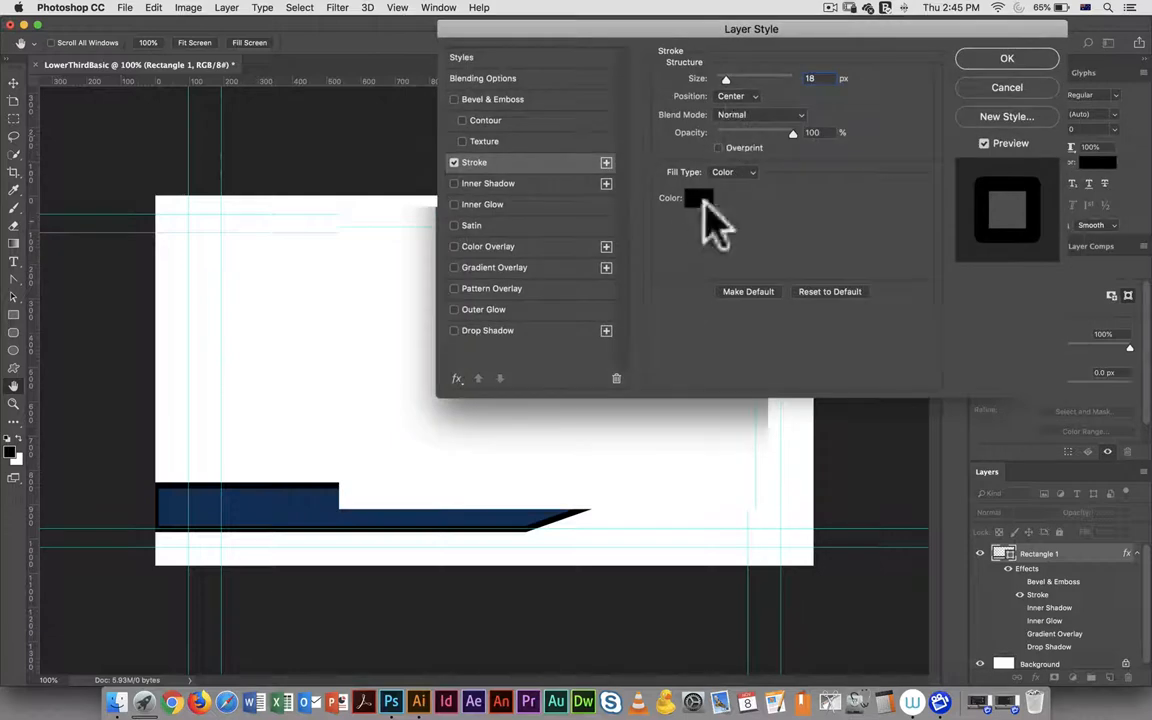
# Color the stroke purple, then change its Fill Type to Gradient.
pyautogui.click(698, 197)
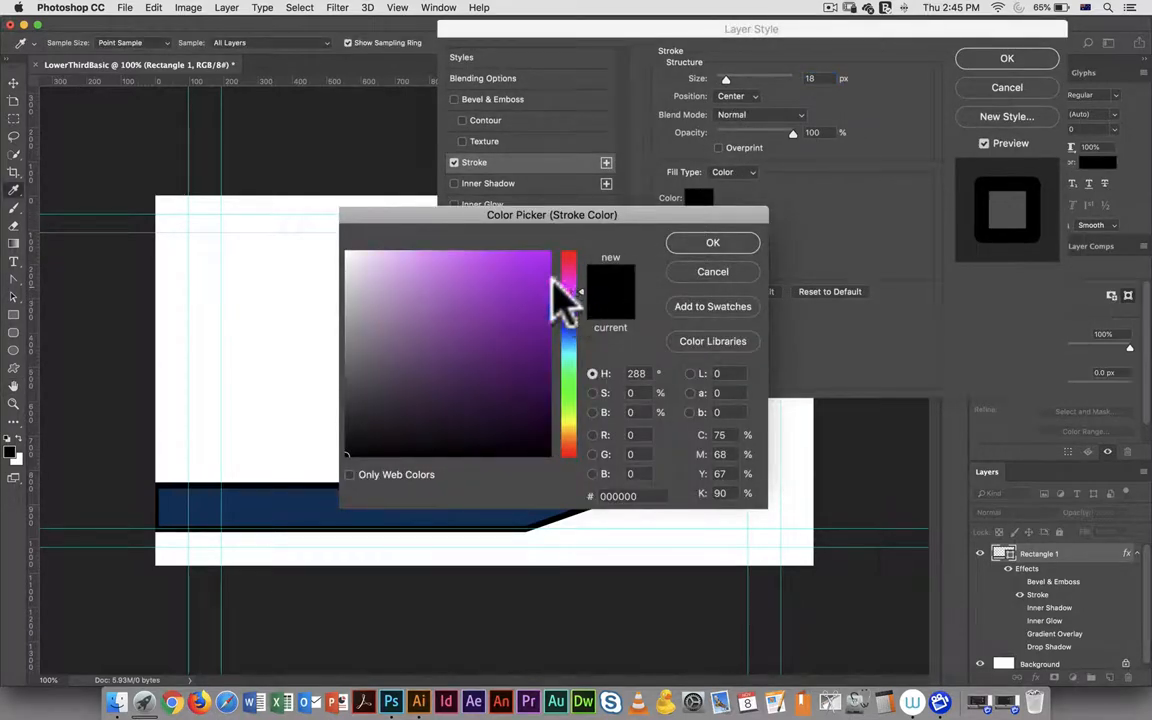
pyautogui.click(713, 242)
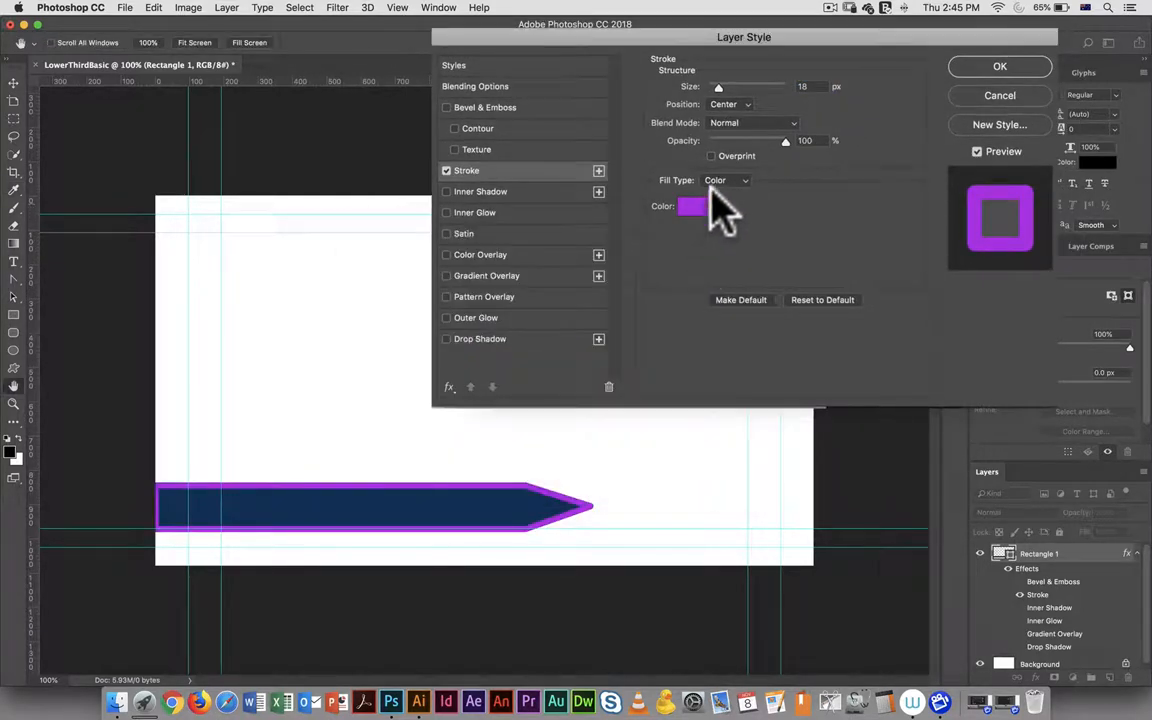
pyautogui.click(727, 180)
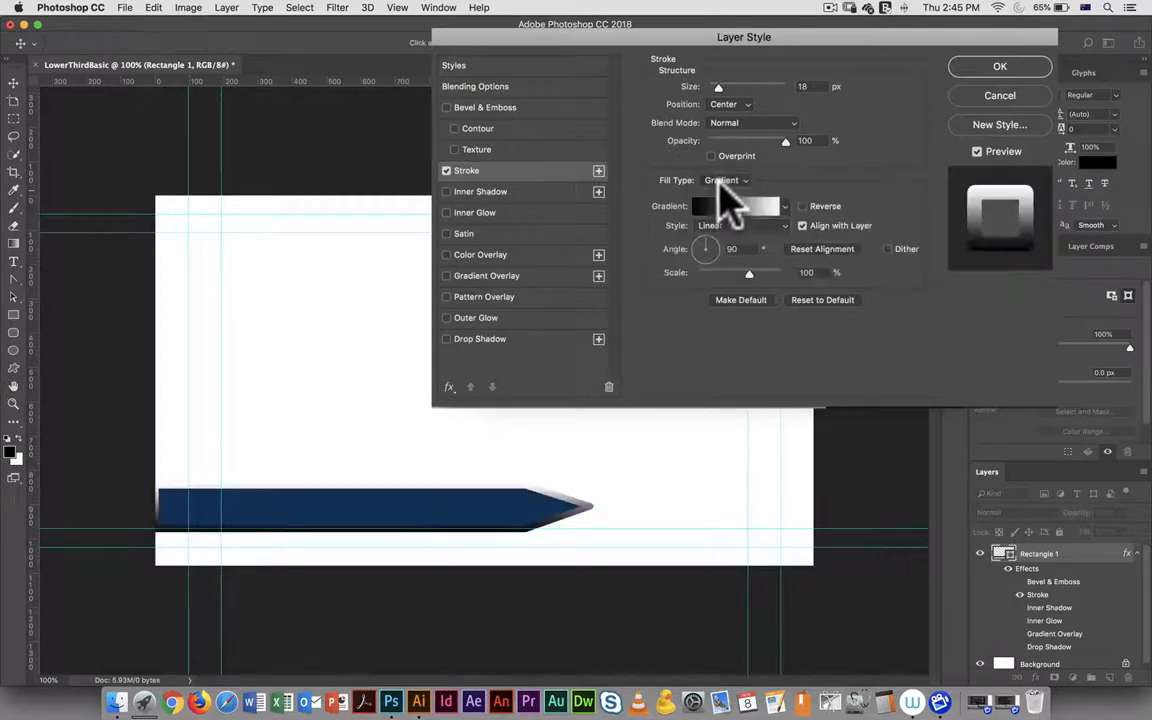
pyautogui.click(726, 180)
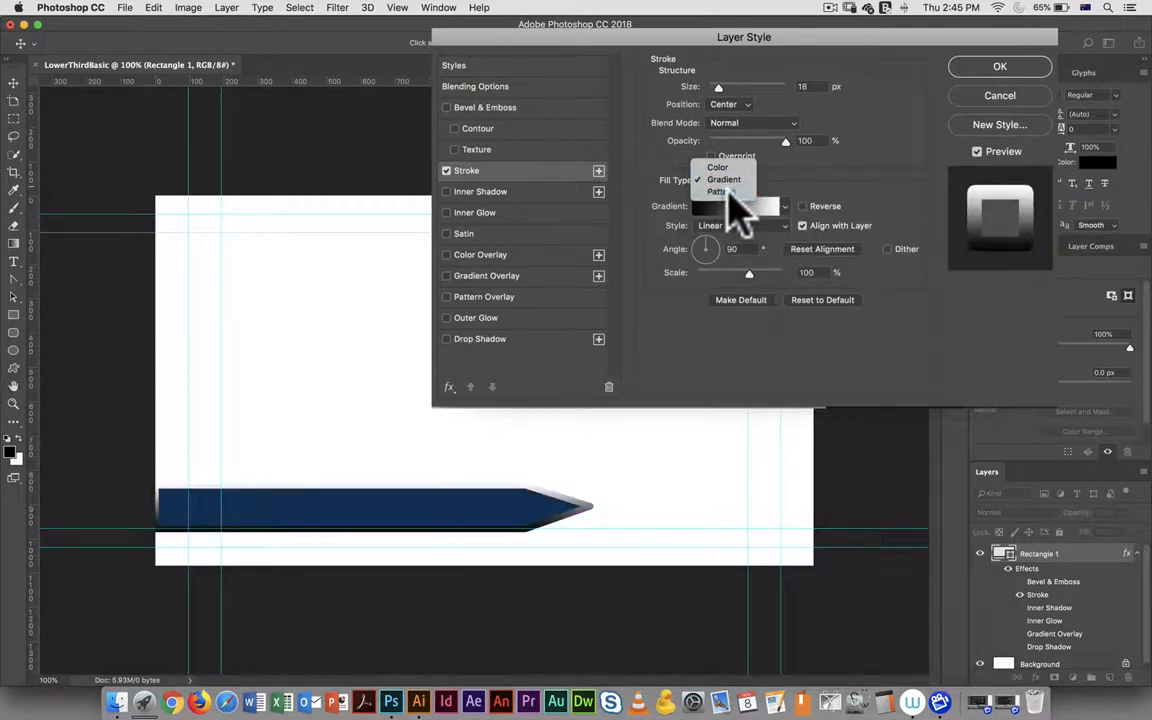
# Set the stroke Fill Type to Pattern, try several swatches, and choose the dotted pattern.
pyautogui.click(719, 191)
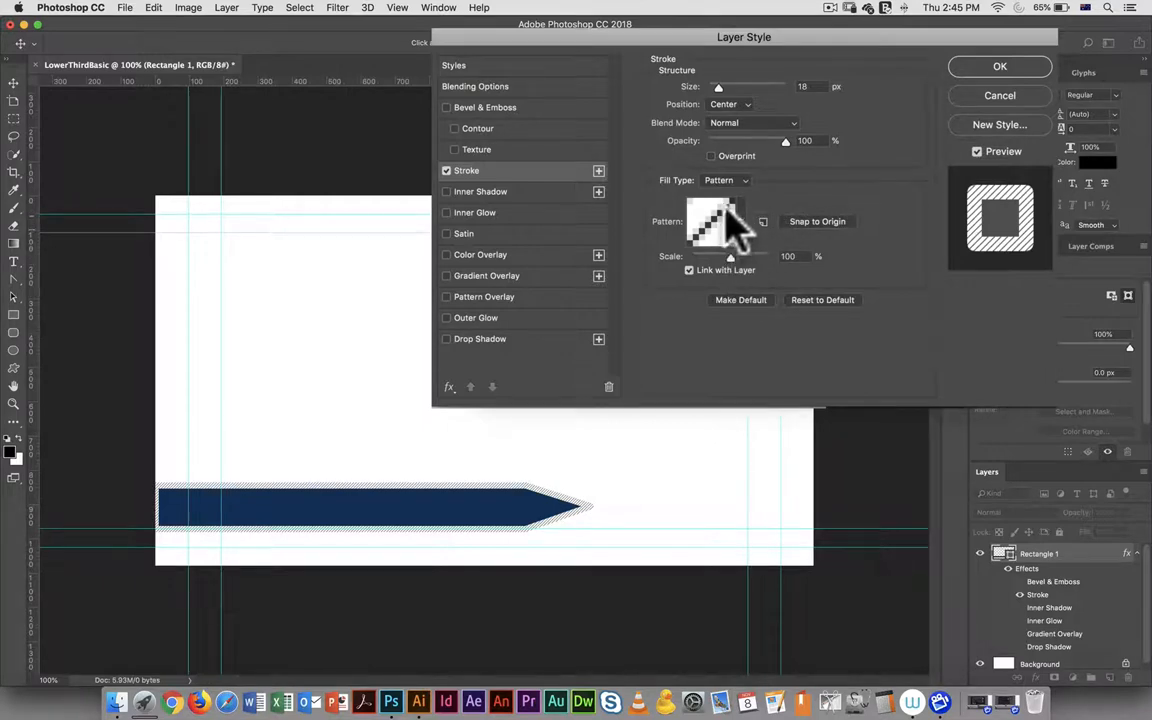
pyautogui.click(730, 223)
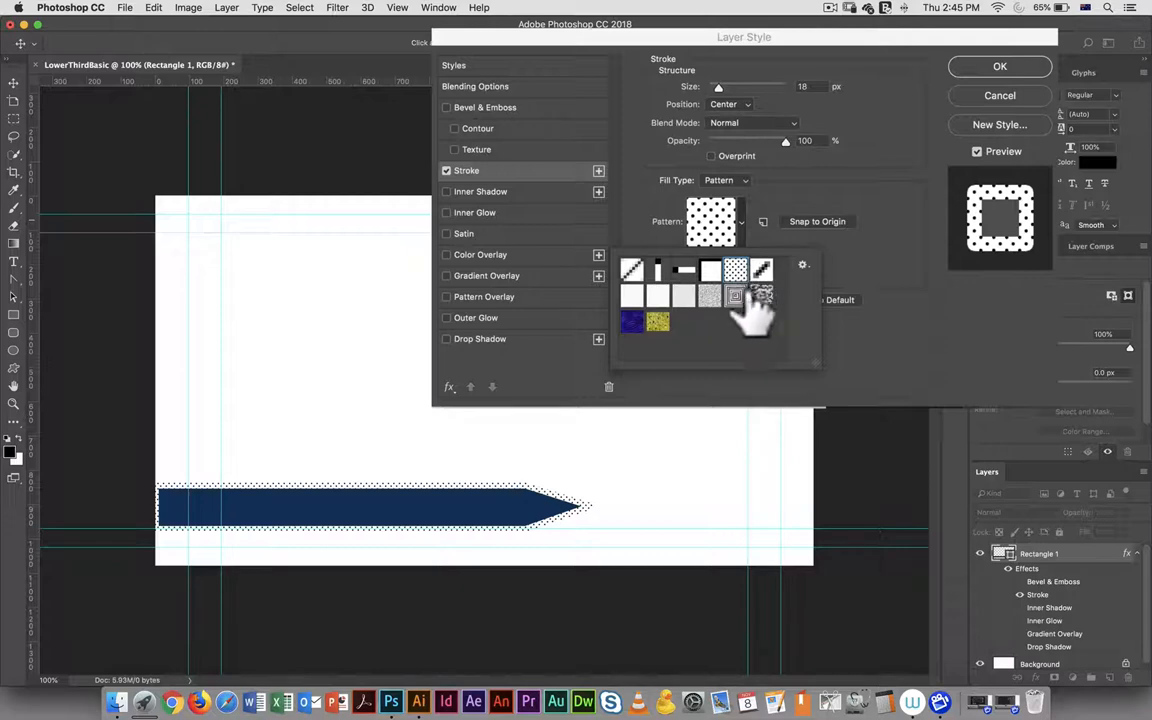
pyautogui.click(735, 296)
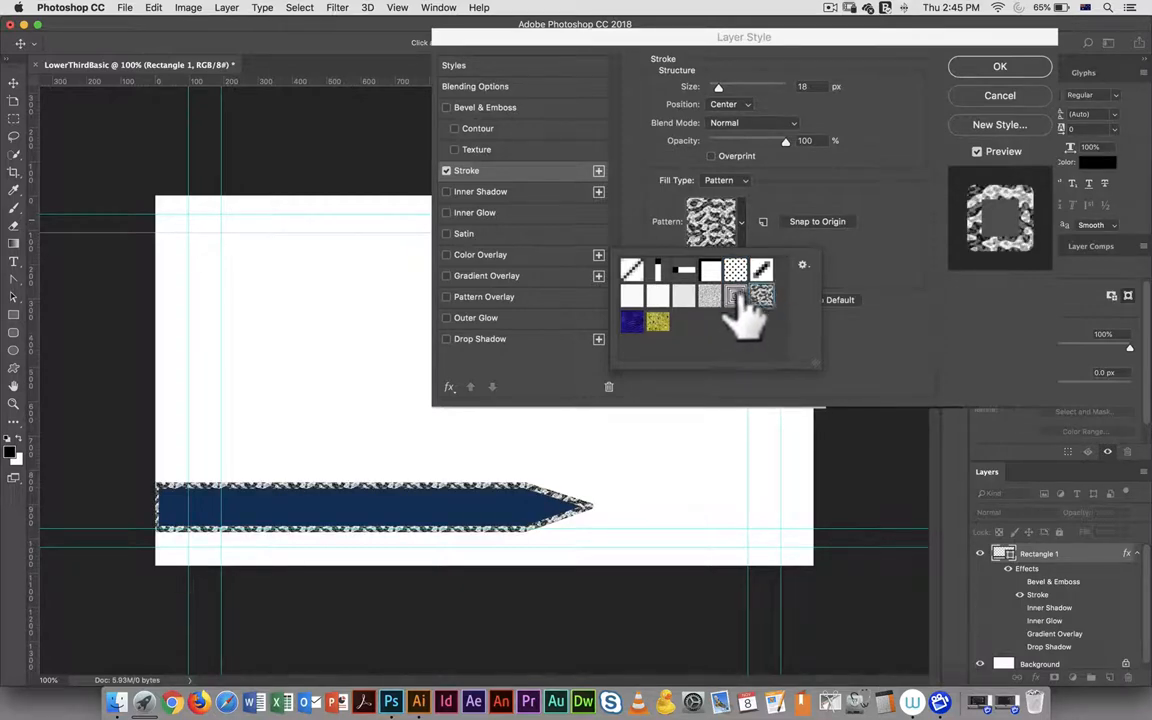
pyautogui.click(735, 295)
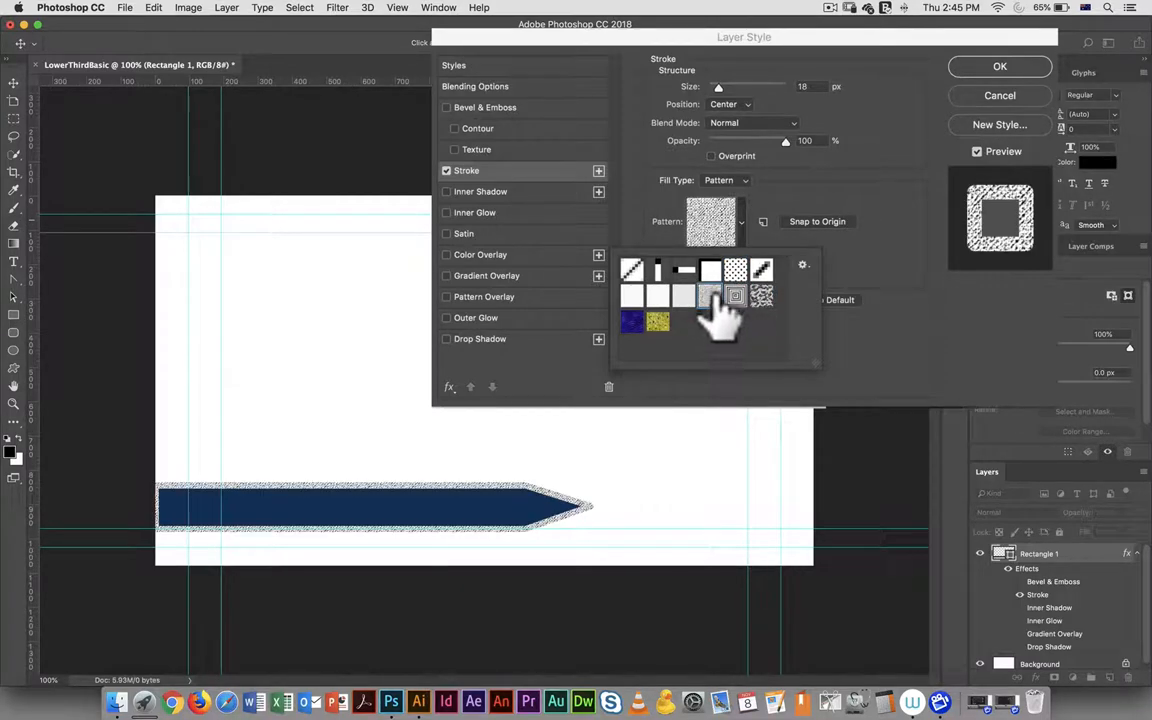
pyautogui.click(710, 296)
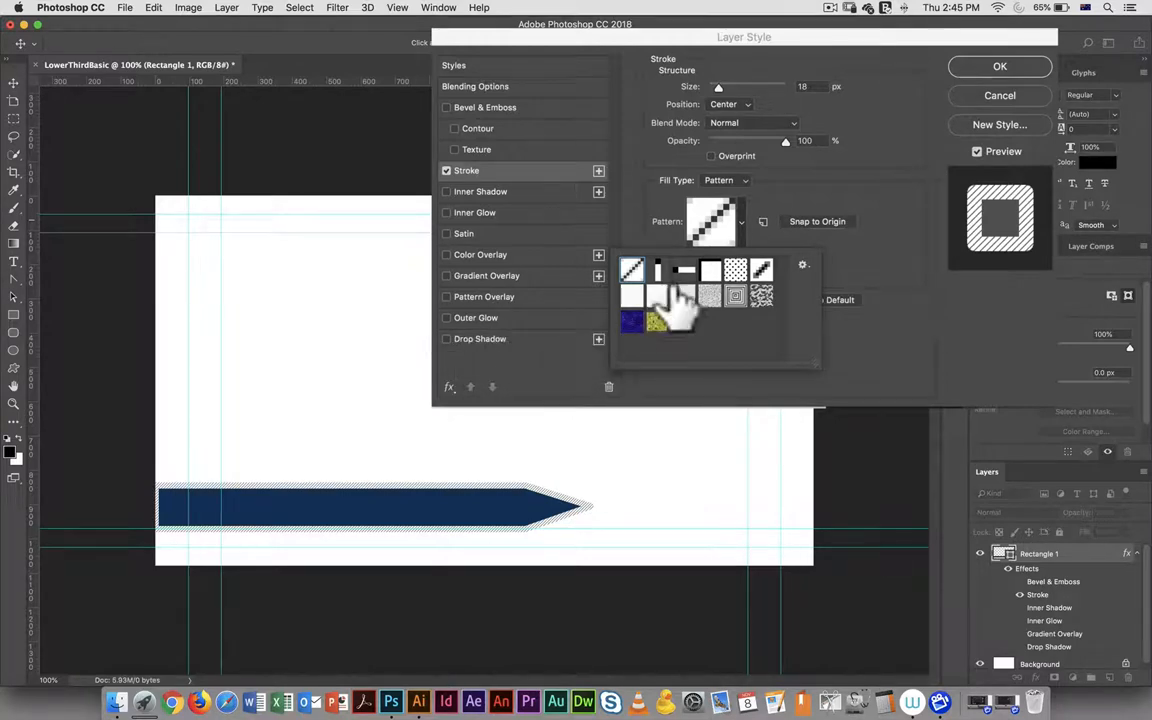
pyautogui.click(632, 295)
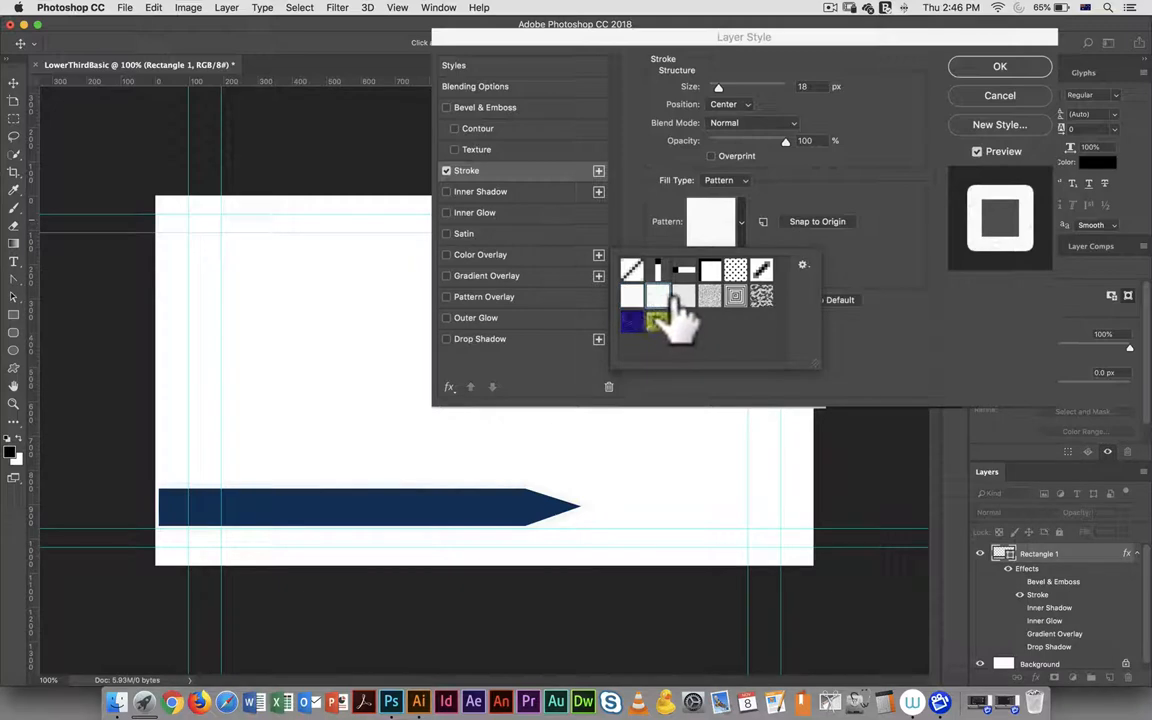
pyautogui.click(684, 270)
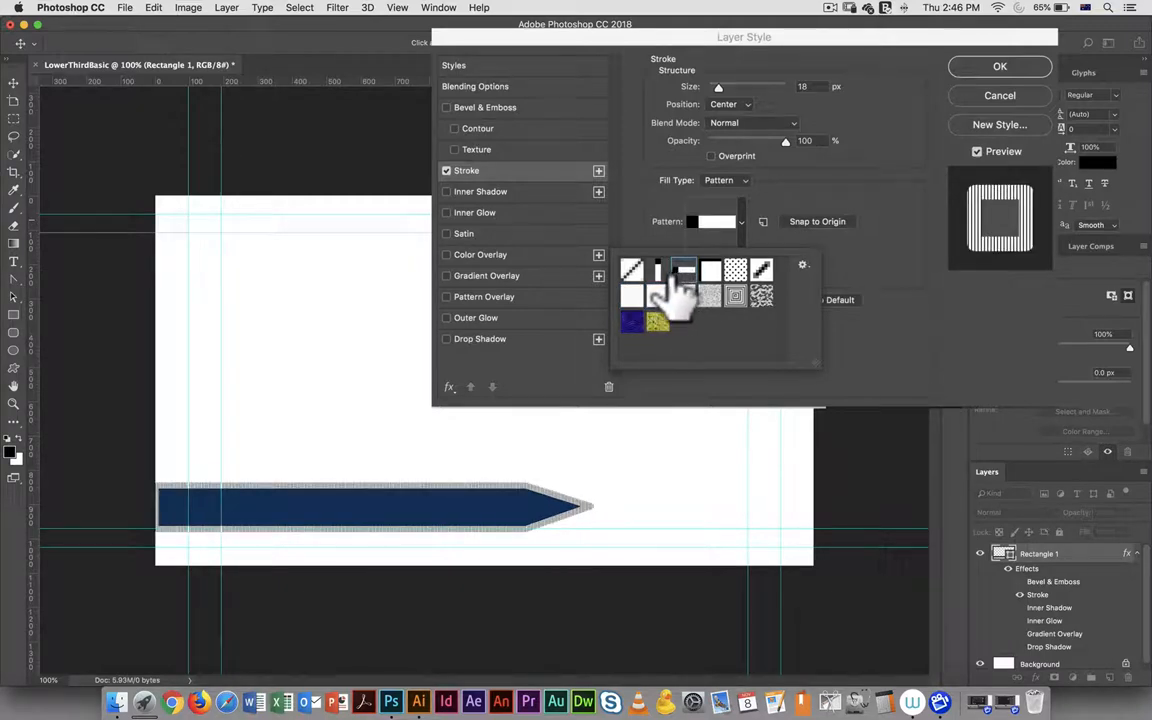
pyautogui.click(658, 270)
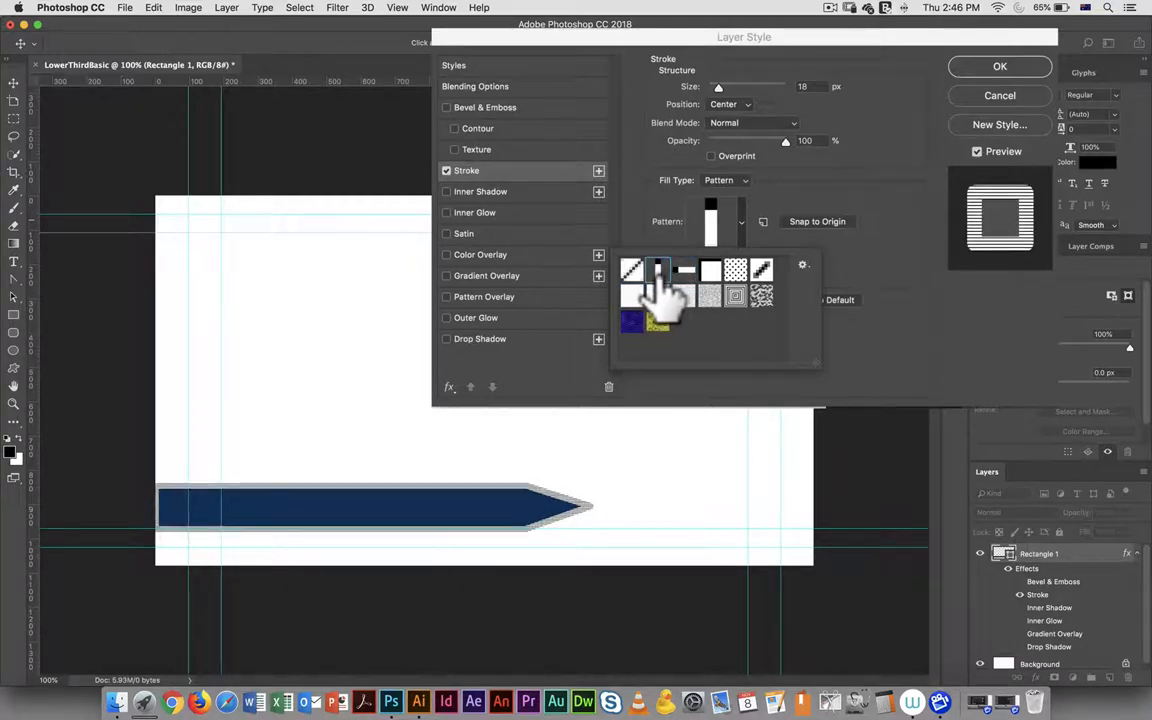
pyautogui.click(657, 290)
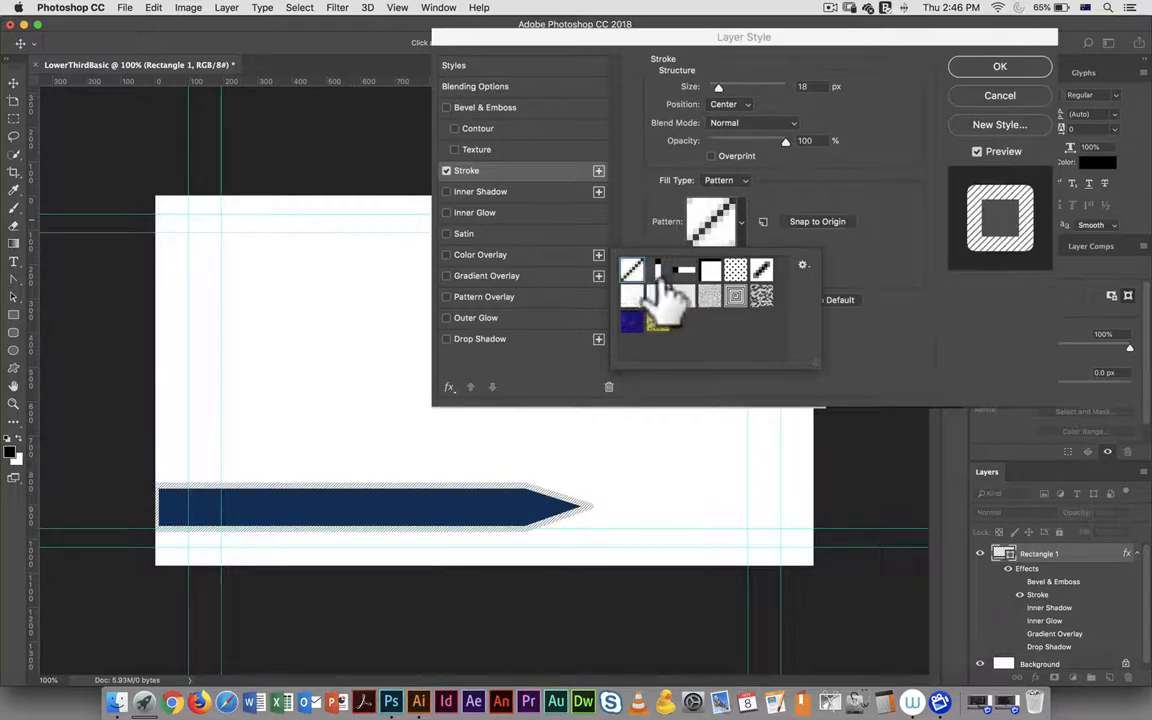
pyautogui.click(736, 270)
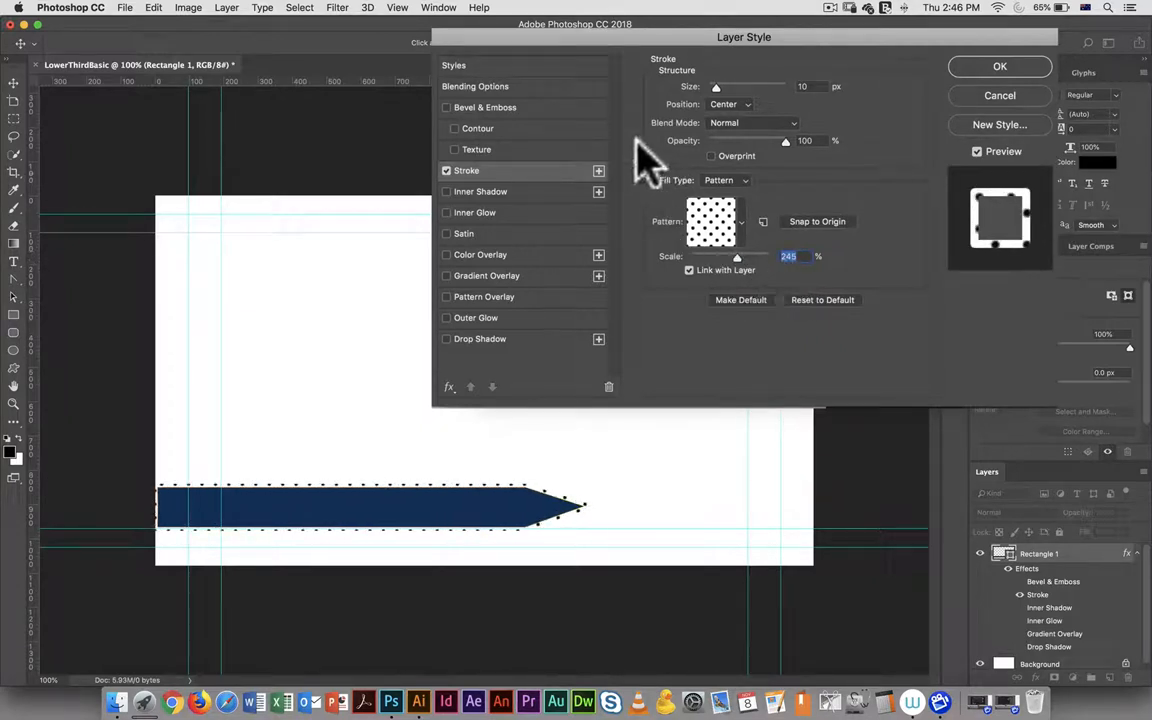
# Uncheck Stroke, re-enable Bevel & Emboss, view its settings, and confirm with OK.
pyautogui.click(446, 170)
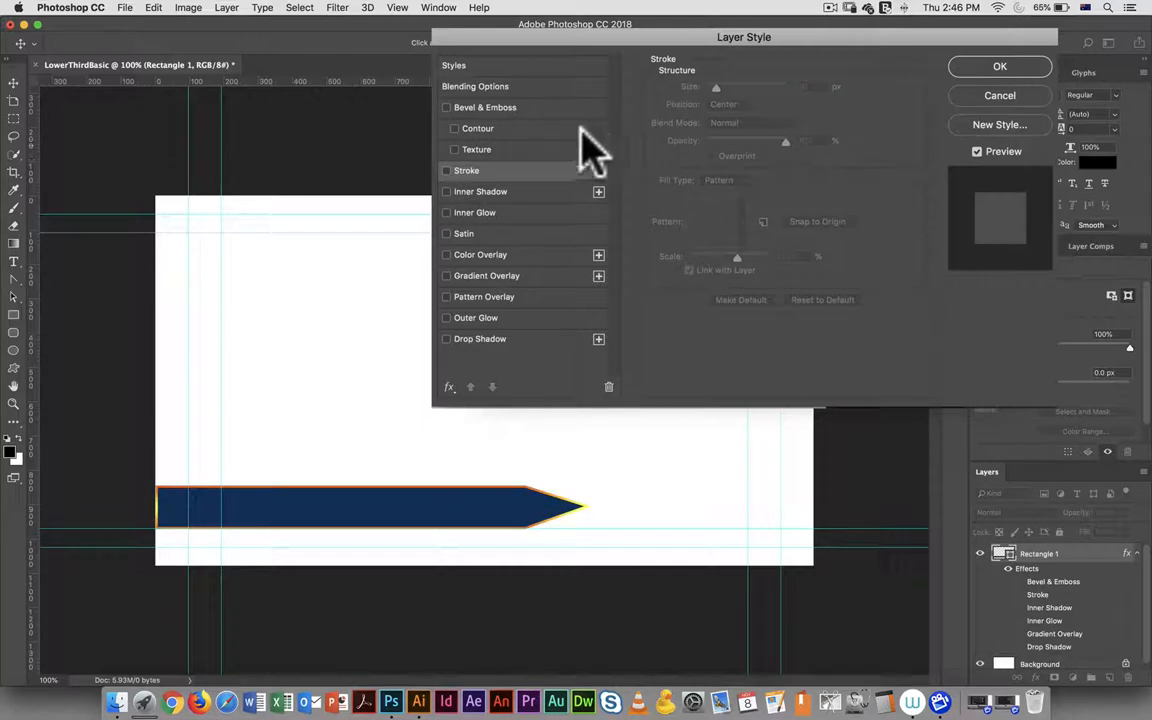
pyautogui.click(446, 107)
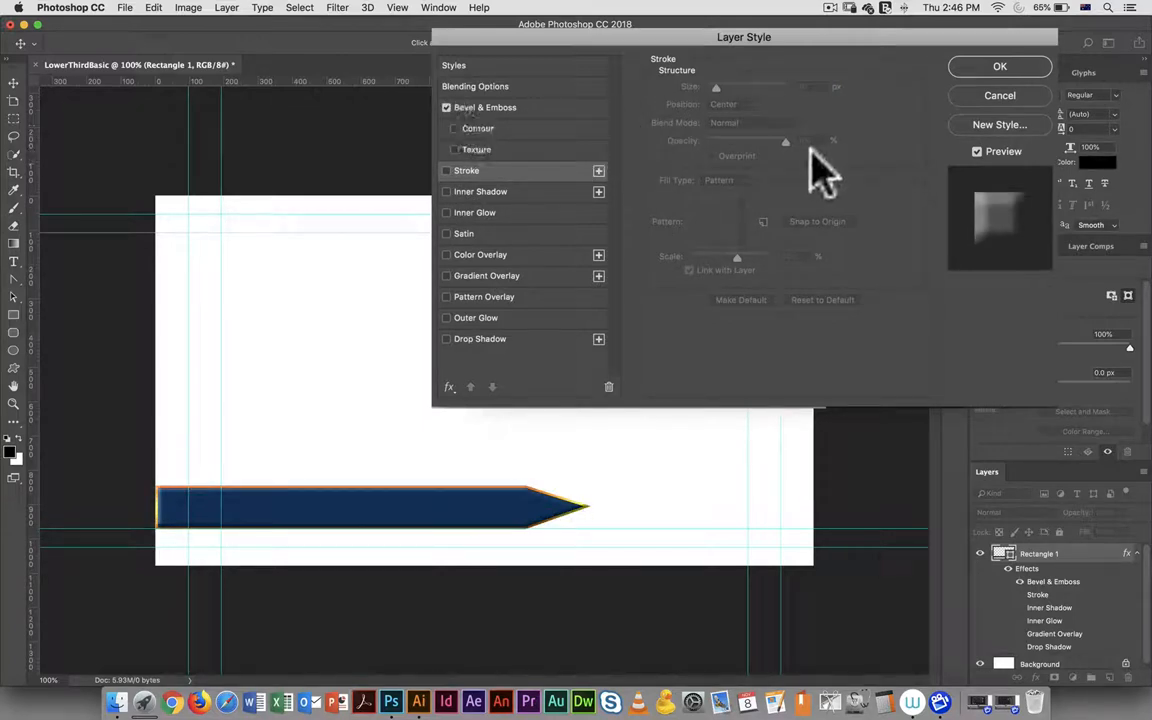
pyautogui.moveTo(500, 120)
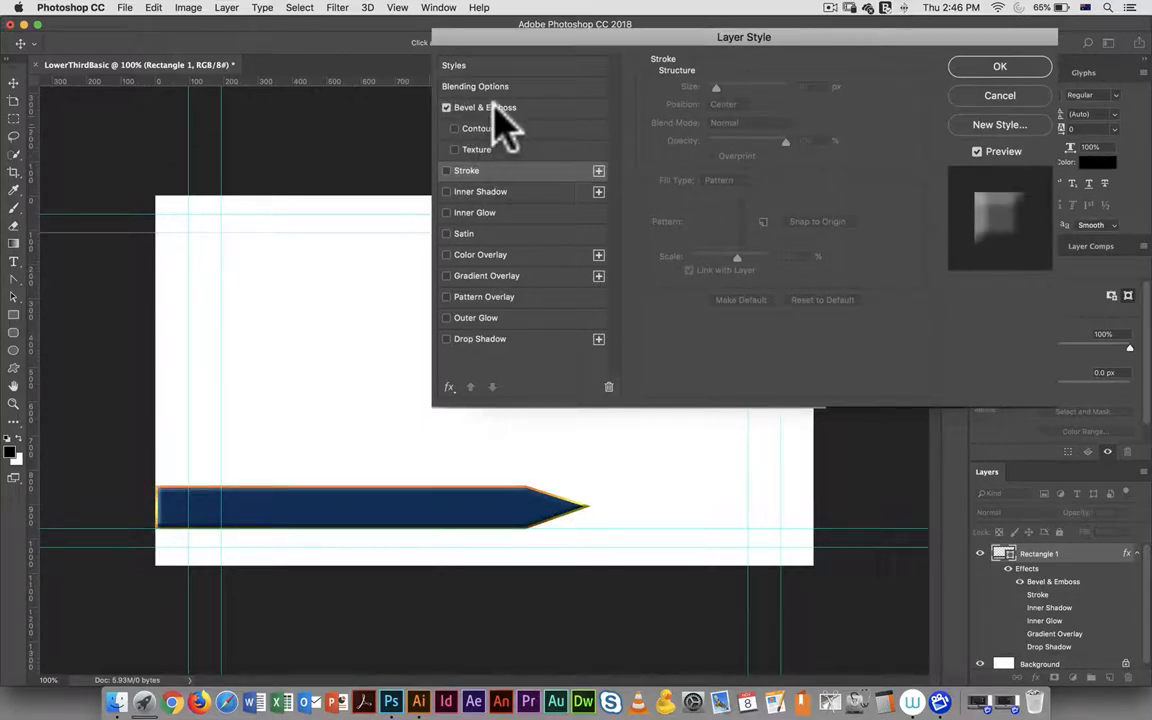
pyautogui.click(485, 107)
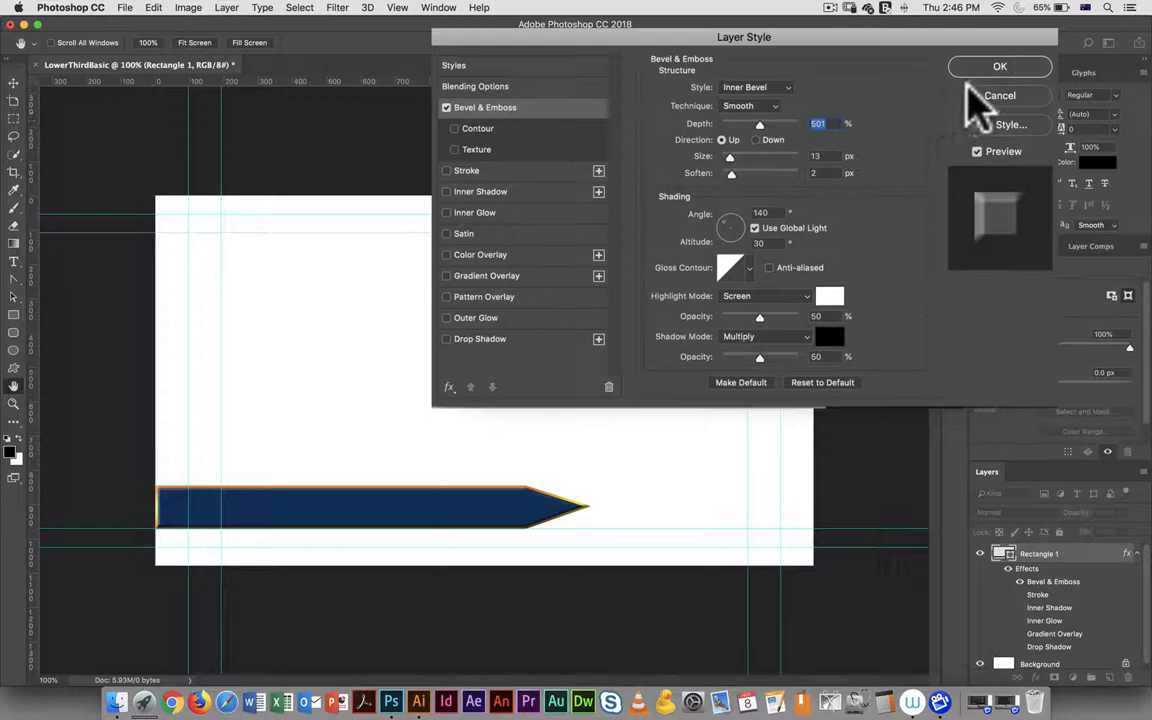
pyautogui.click(999, 66)
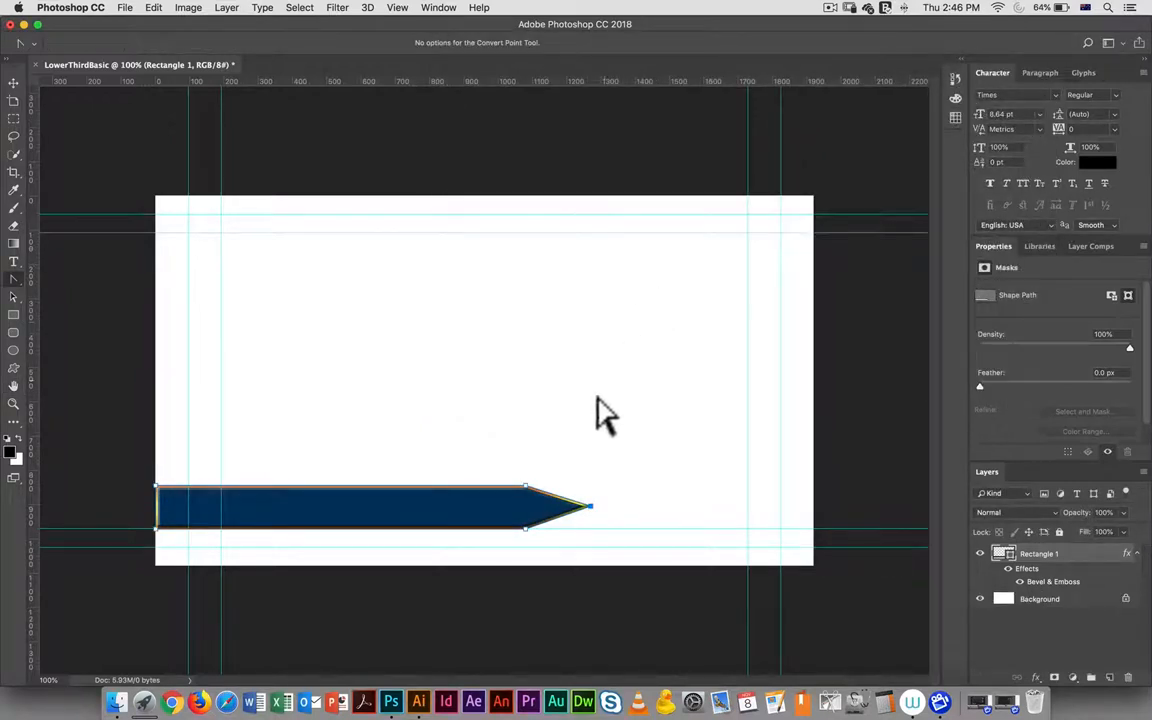